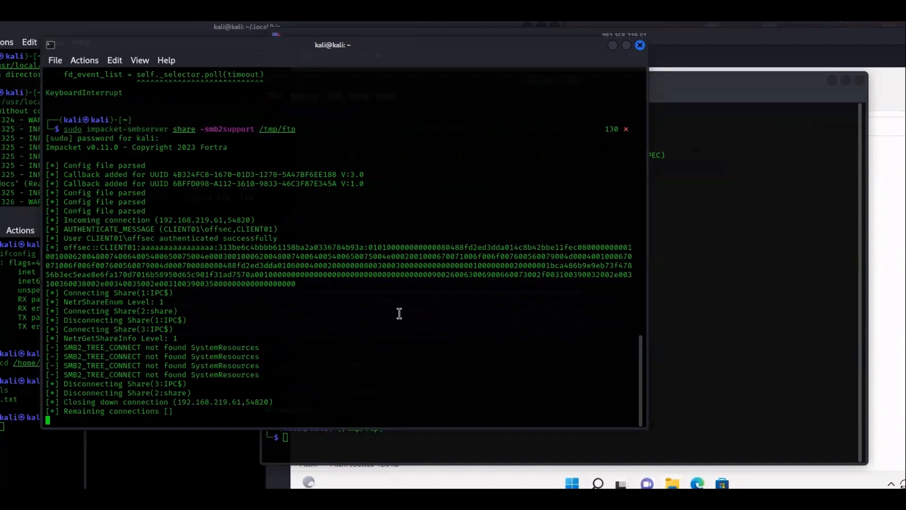
- Stop the running SMB server and recall 'sudo impacket-smbserver share -smb2support /tmp/ftp'
{"action": "key", "text": "ctrl+c"}
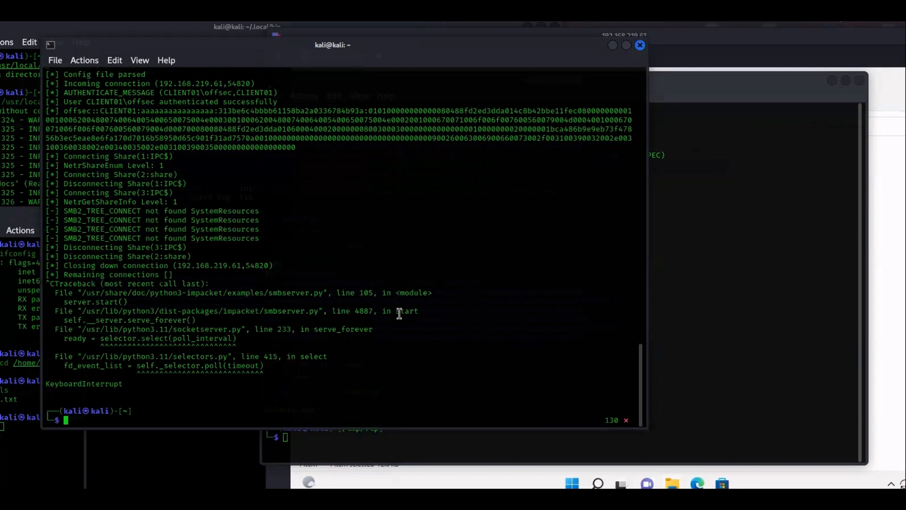
{"action": "type", "text": "sudo impacket-smbserver share -smb2support /tmp/ftp"}
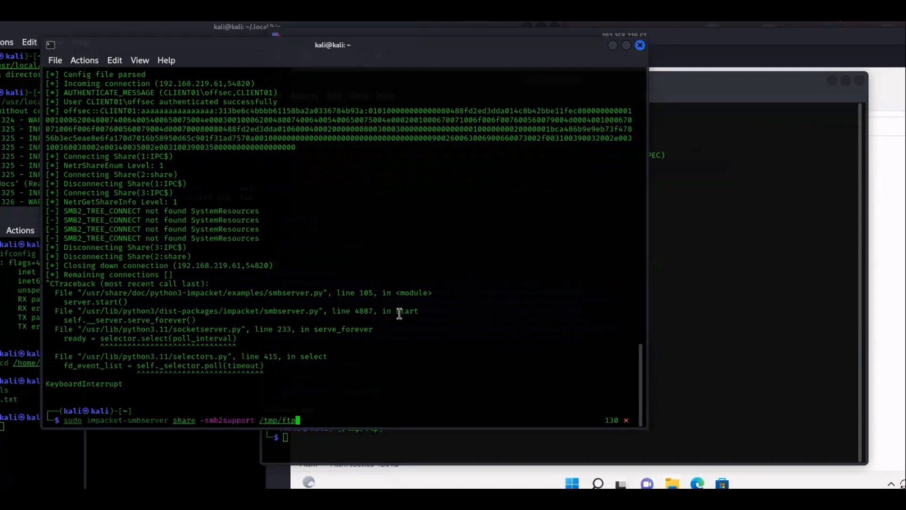
{"action": "mouse_move", "coordinate": [357, 433]}
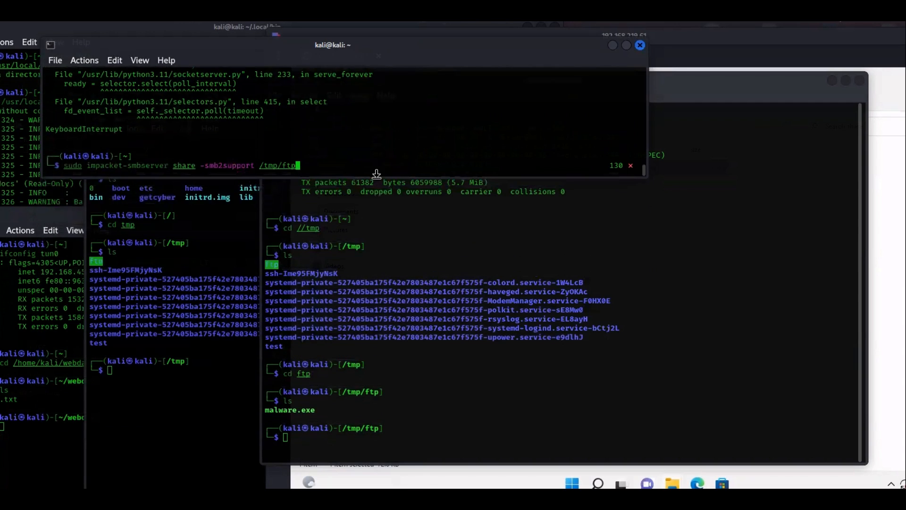
{"action": "mouse_move", "coordinate": [144, 252]}
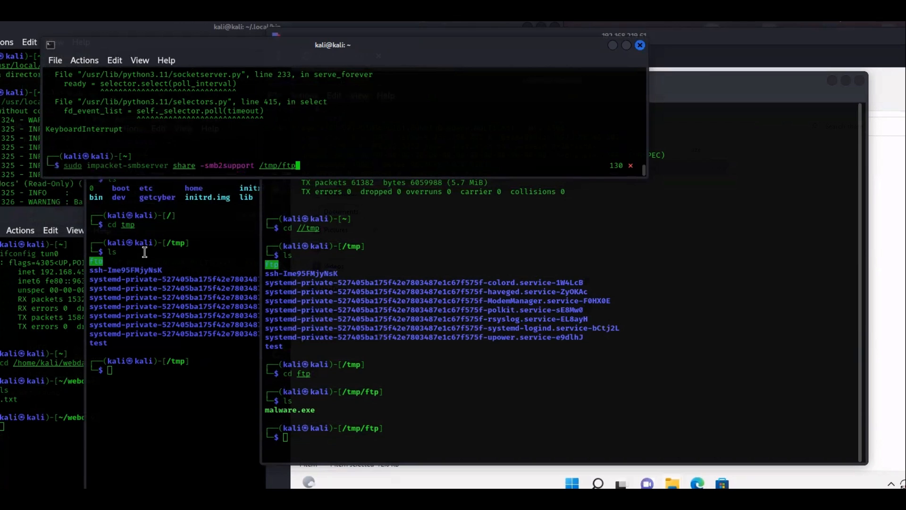
{"action": "mouse_move", "coordinate": [241, 175]}
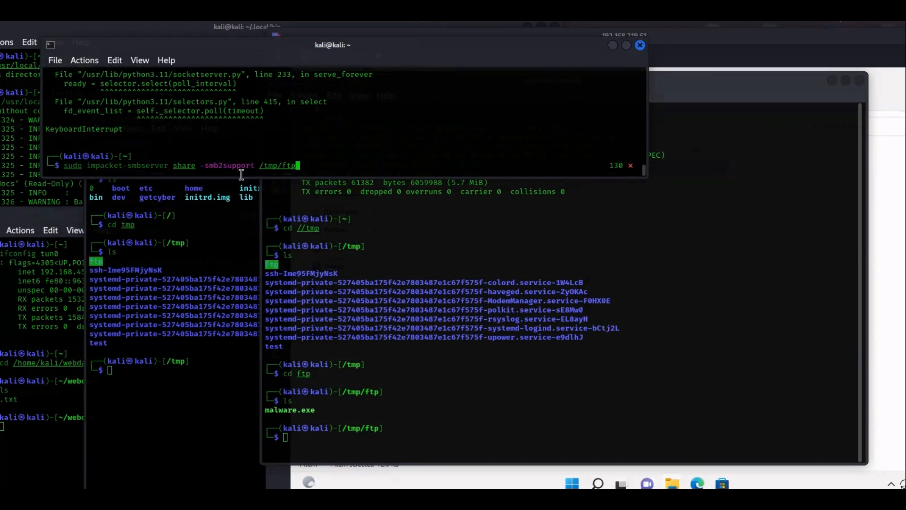
{"action": "mouse_move", "coordinate": [313, 175]}
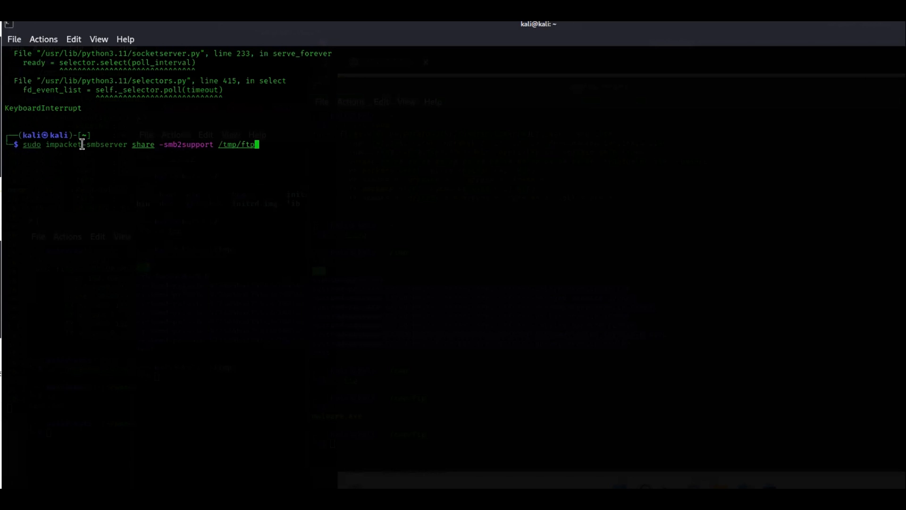
{"action": "double_click", "coordinate": [64, 143]}
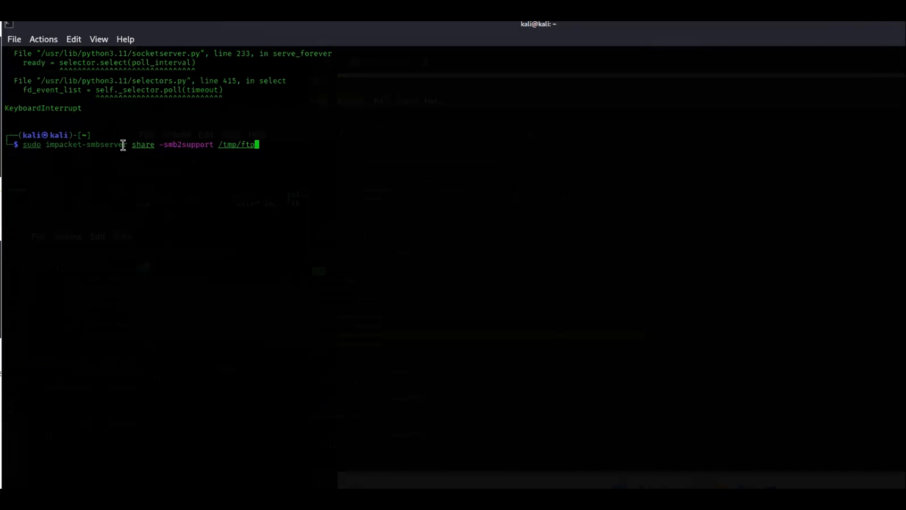
{"action": "double_click", "coordinate": [107, 143]}
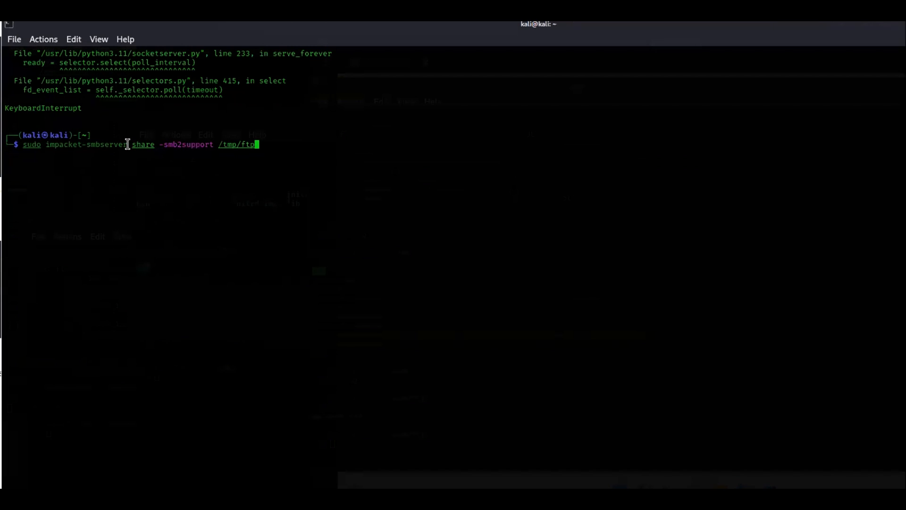
{"action": "double_click", "coordinate": [86, 143]}
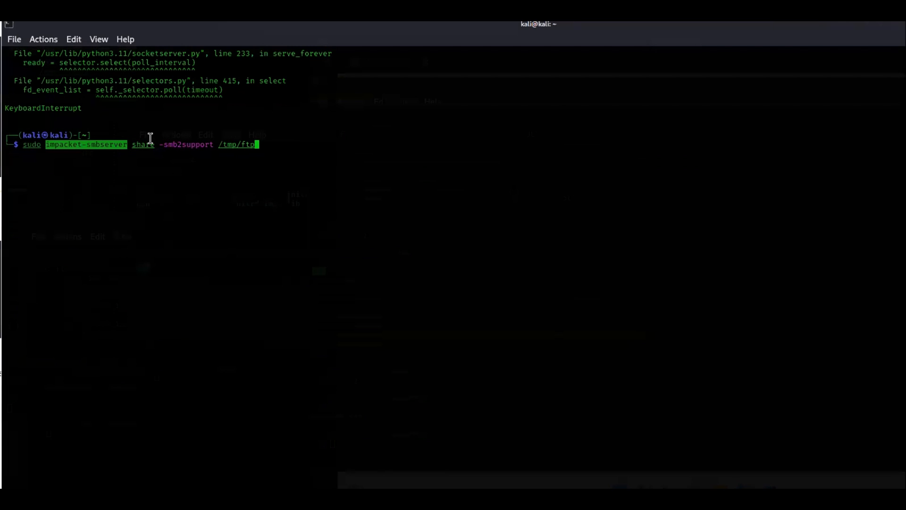
{"action": "mouse_move", "coordinate": [126, 142]}
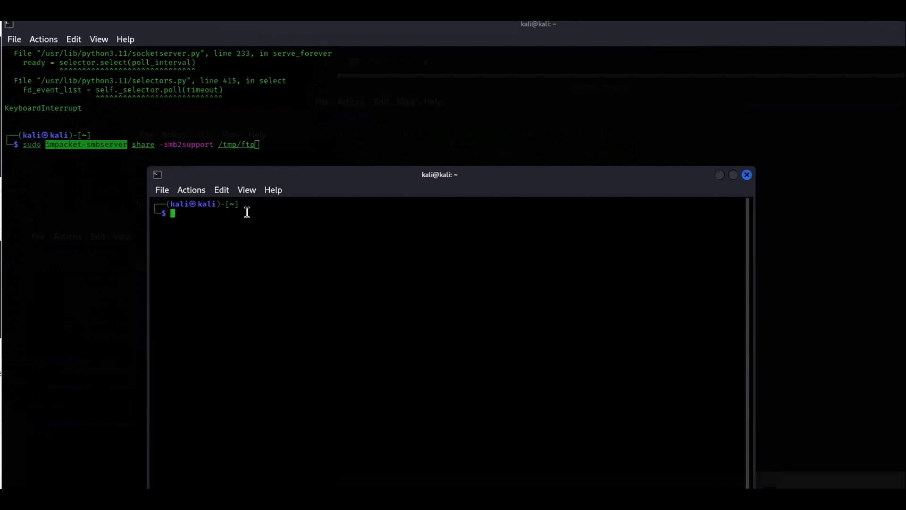
- Locate impacket files on the system and point out the compiled Windows smbserver.exe result
{"action": "type", "text": "locate impacket"}
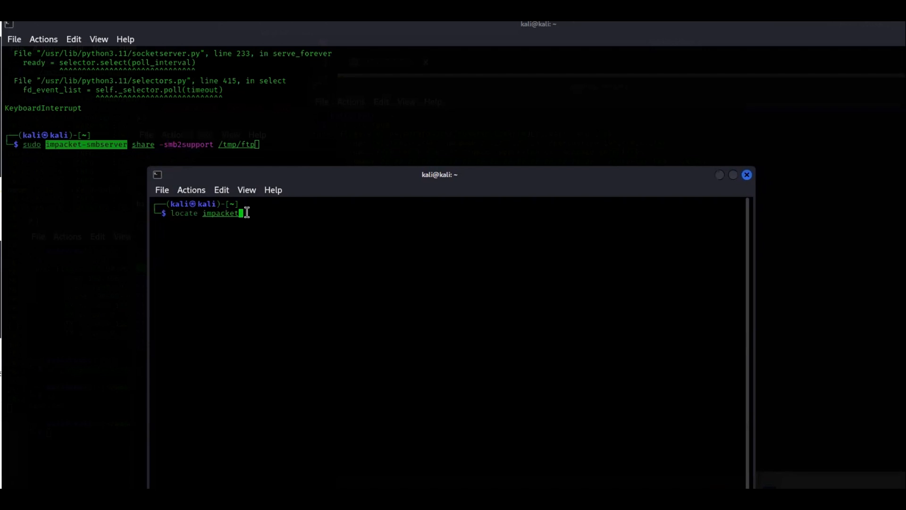
{"action": "type", "text": "evil-winrm"}
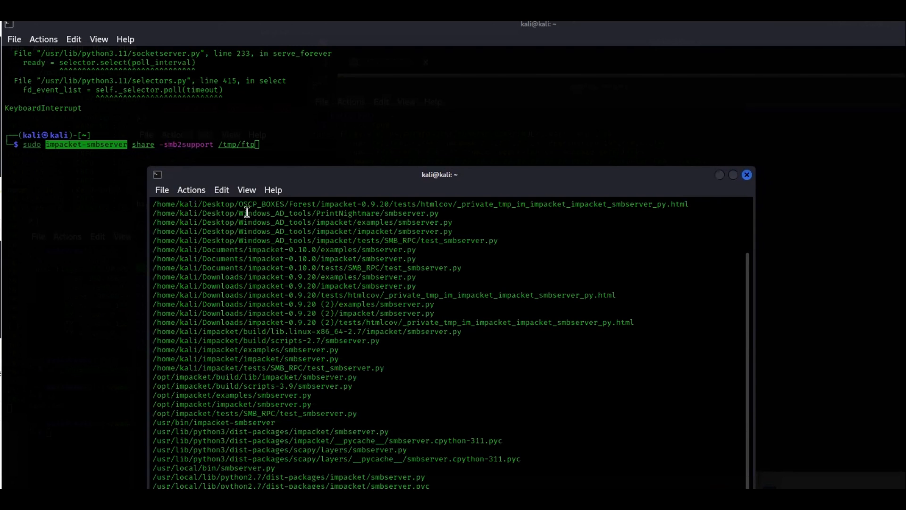
{"action": "scroll", "scroll_direction": "down", "scroll_amount": 3}
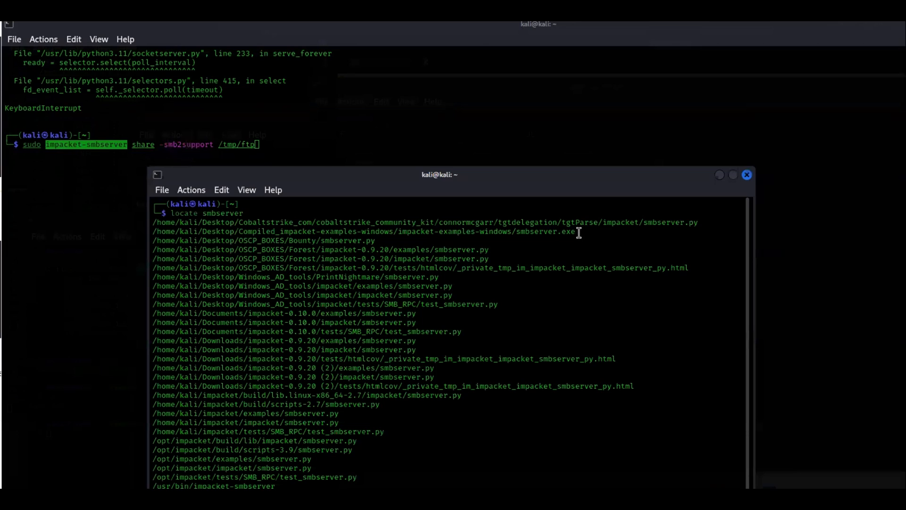
{"action": "double_click", "coordinate": [544, 232]}
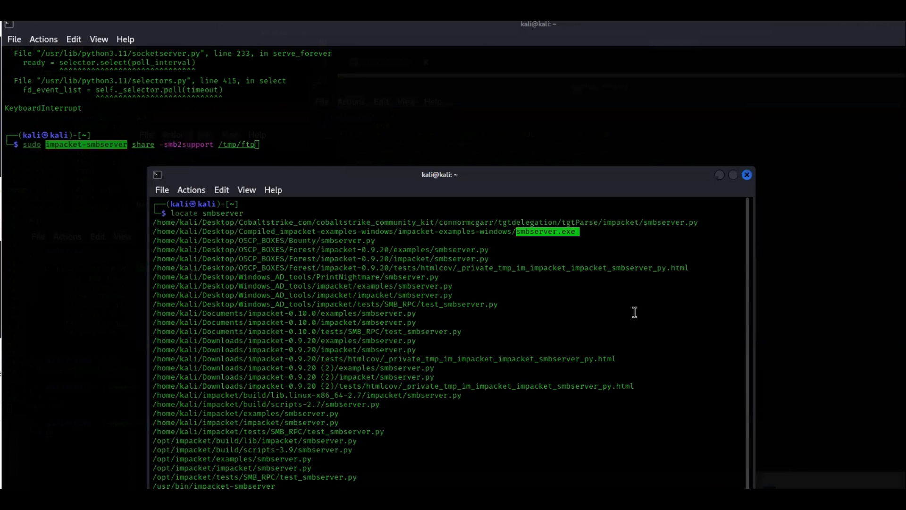
{"action": "scroll", "scroll_direction": "down", "scroll_amount": 3}
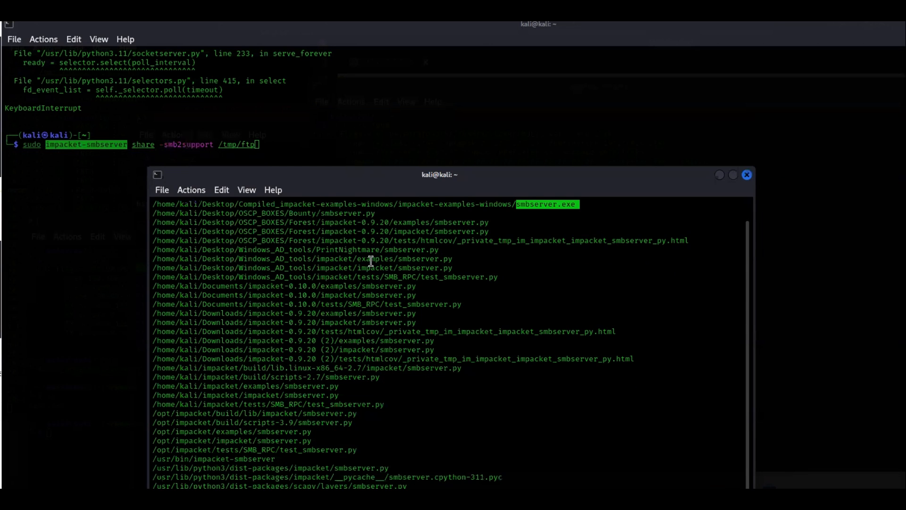
{"action": "scroll", "scroll_direction": "down", "scroll_amount": 3}
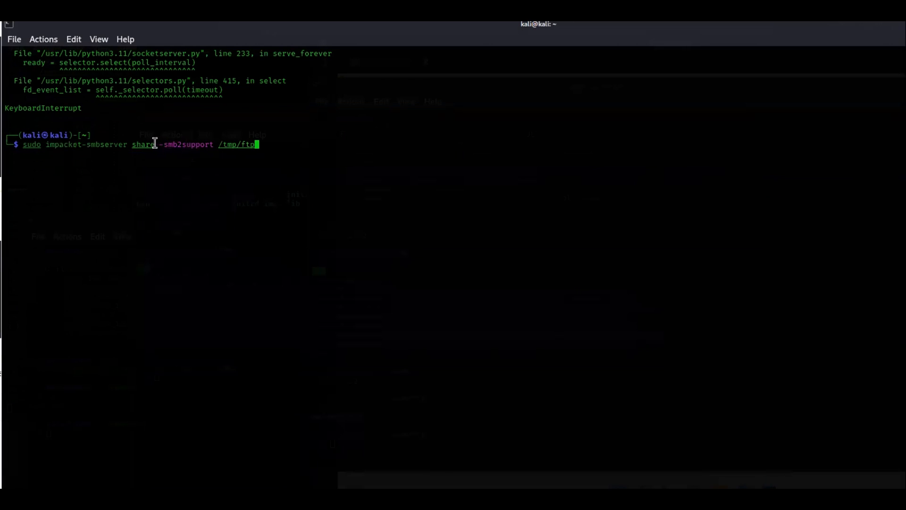
- Mark the share name in the waiting impacket-smbserver command
{"action": "double_click", "coordinate": [141, 144]}
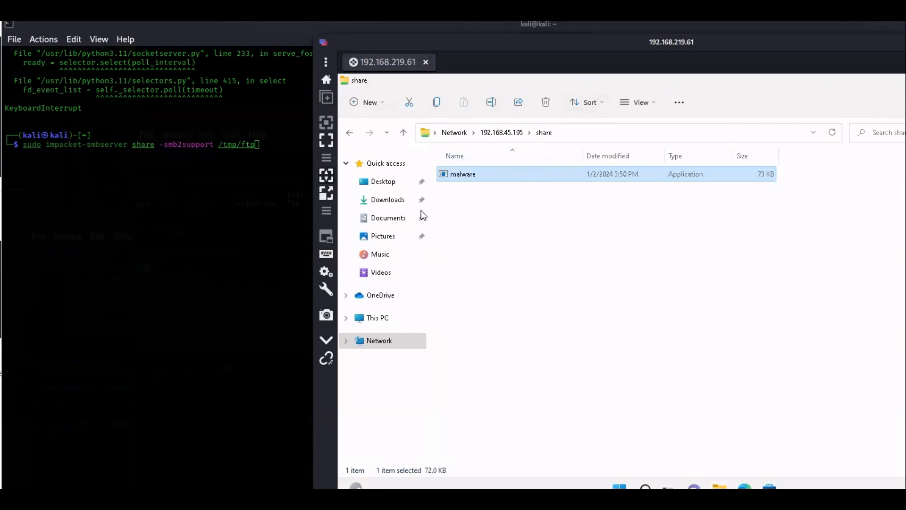
{"action": "mouse_move", "coordinate": [536, 160]}
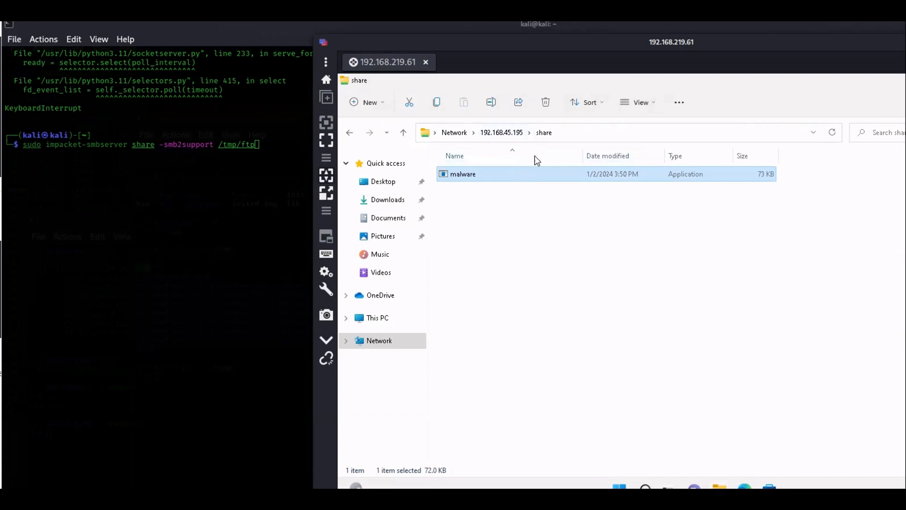
{"action": "mouse_move", "coordinate": [581, 158]}
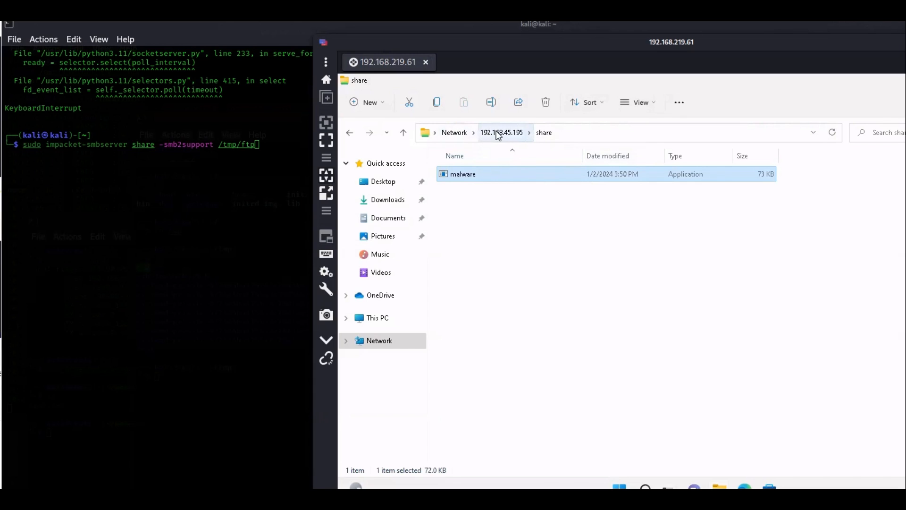
{"action": "mouse_move", "coordinate": [516, 141]}
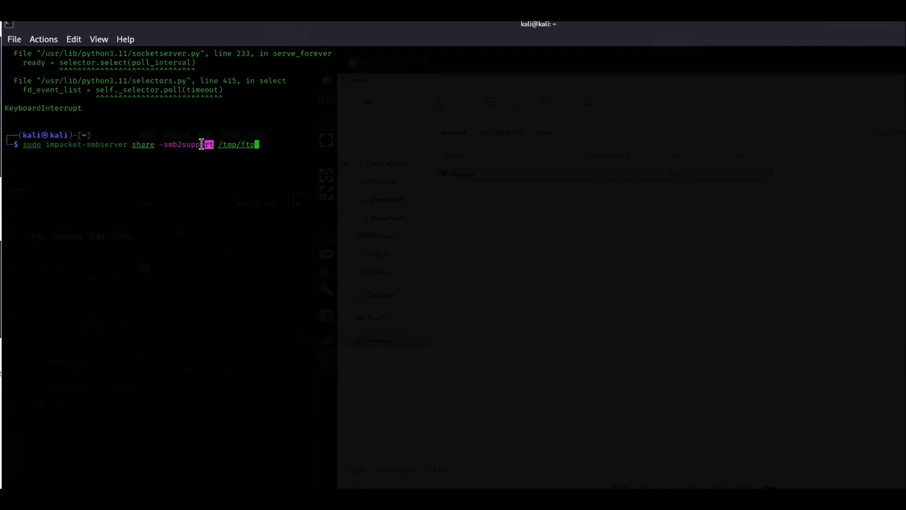
- Highlight the -smb2support option, then return to the 192.168.219.61 remote Windows session
{"action": "double_click", "coordinate": [188, 144]}
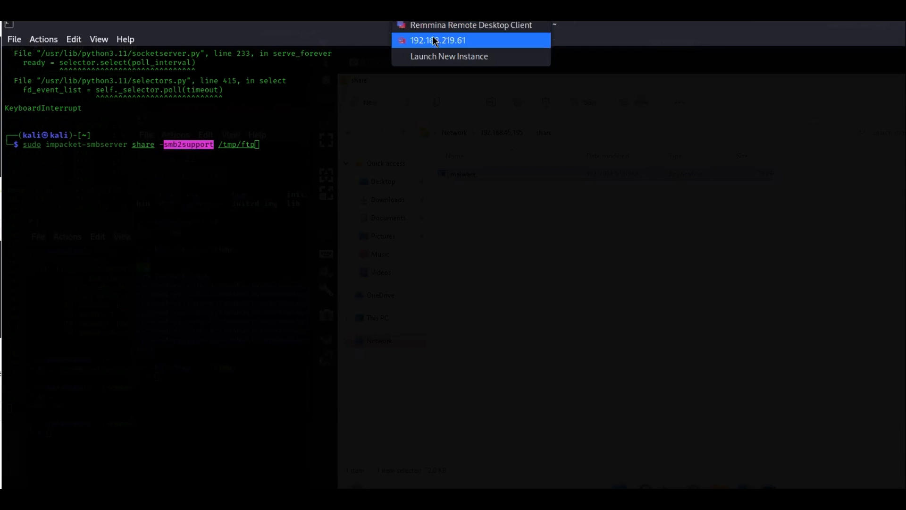
{"action": "left_click", "coordinate": [437, 40]}
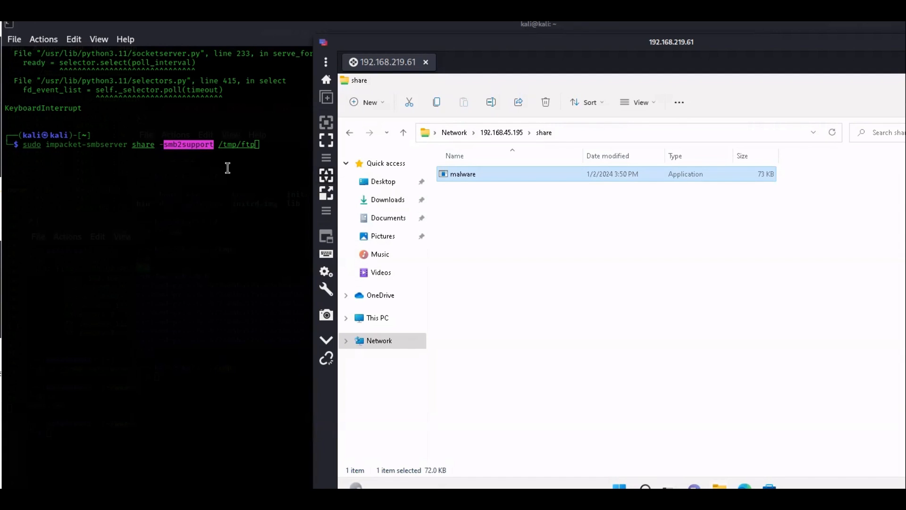
{"action": "mouse_move", "coordinate": [239, 152]}
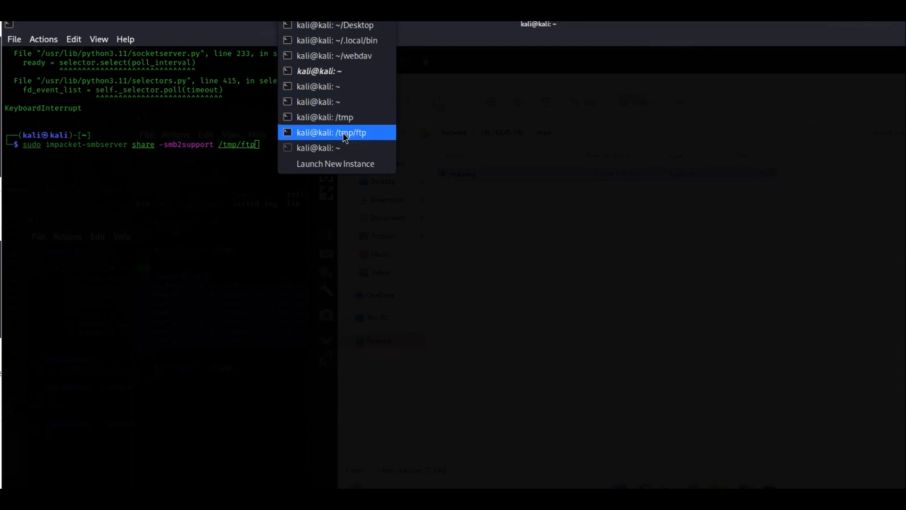
- In the /tmp/ftp terminal, list the folder and move up to /tmp
{"action": "left_click", "coordinate": [331, 133]}
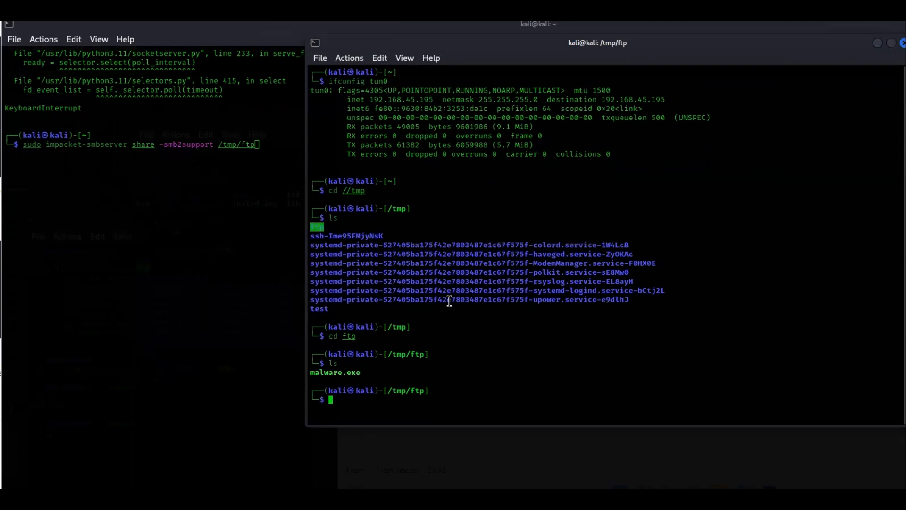
{"action": "mouse_move", "coordinate": [368, 227]}
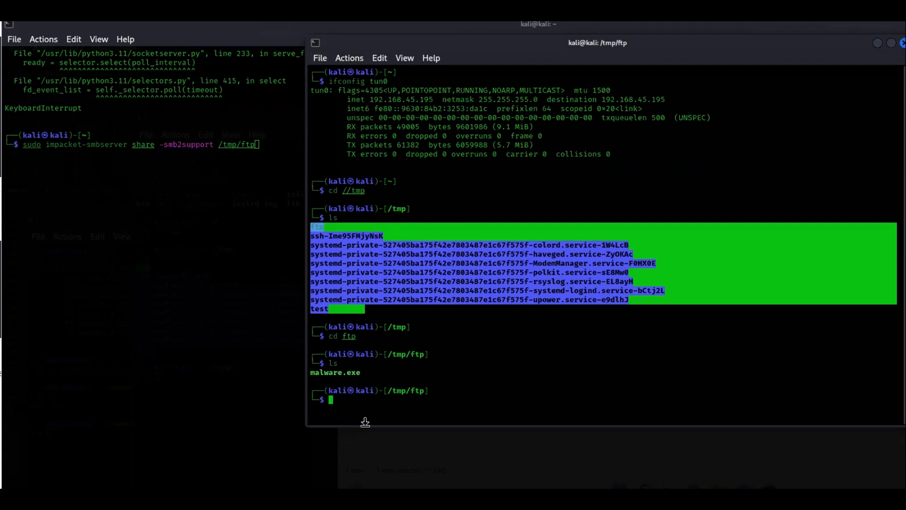
{"action": "mouse_move", "coordinate": [349, 334]}
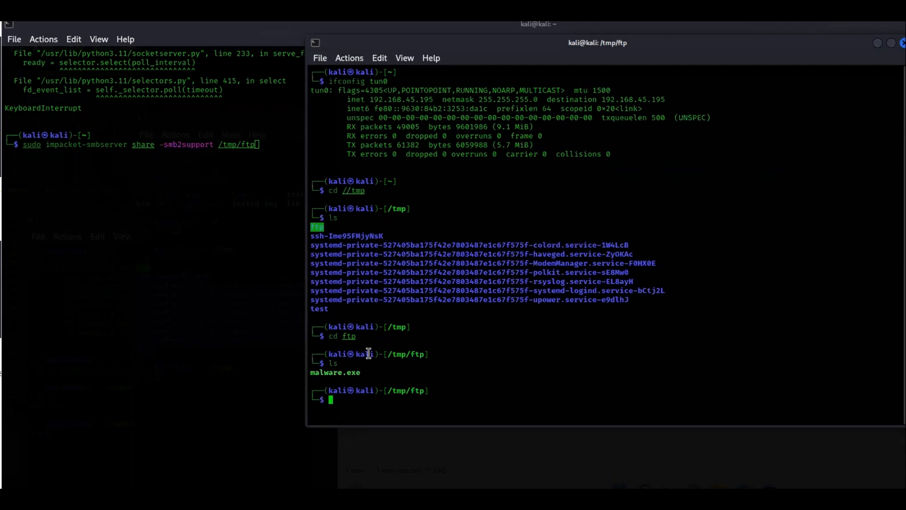
{"action": "type", "text": "ls"}
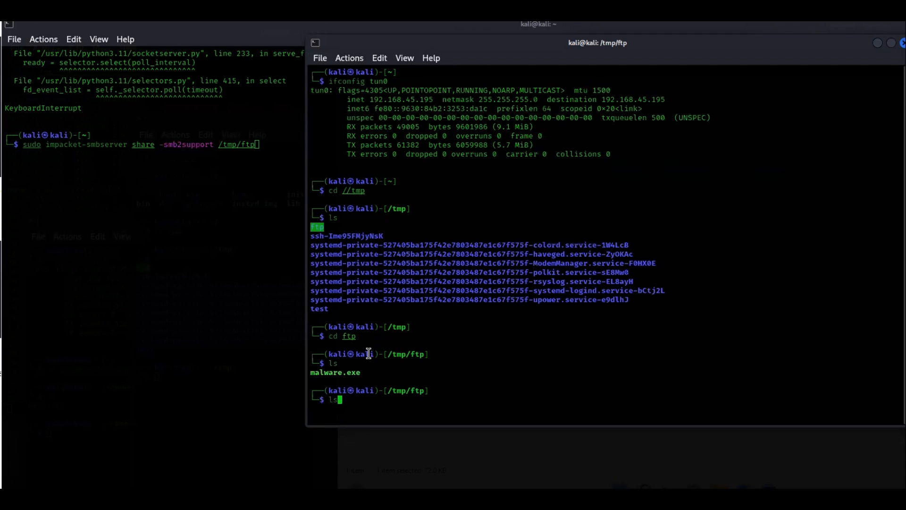
{"action": "type", "text": "cd .."}
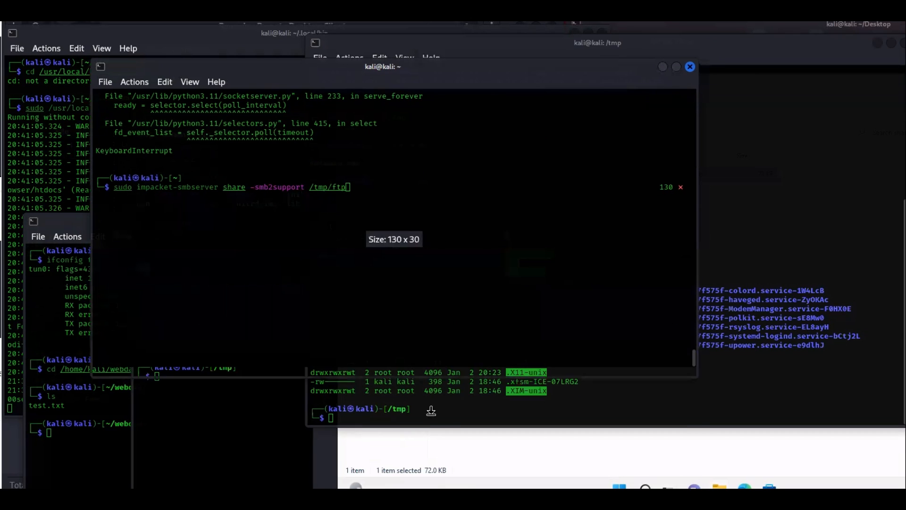
- Create smbfolder in /tmp and give everyone full permissions with chmod 777
{"action": "left_click_drag", "start_coordinate": [383, 67], "coordinate": [327, 52]}
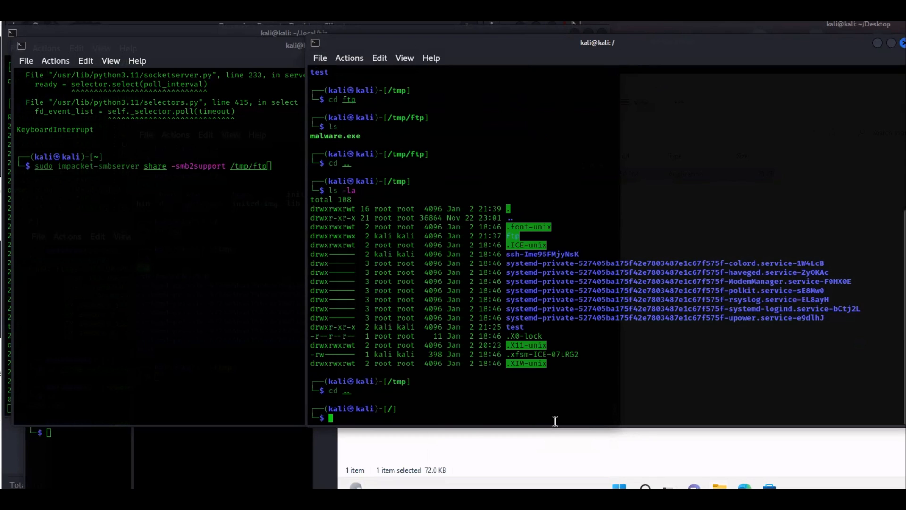
{"action": "type", "text": "cd .."}
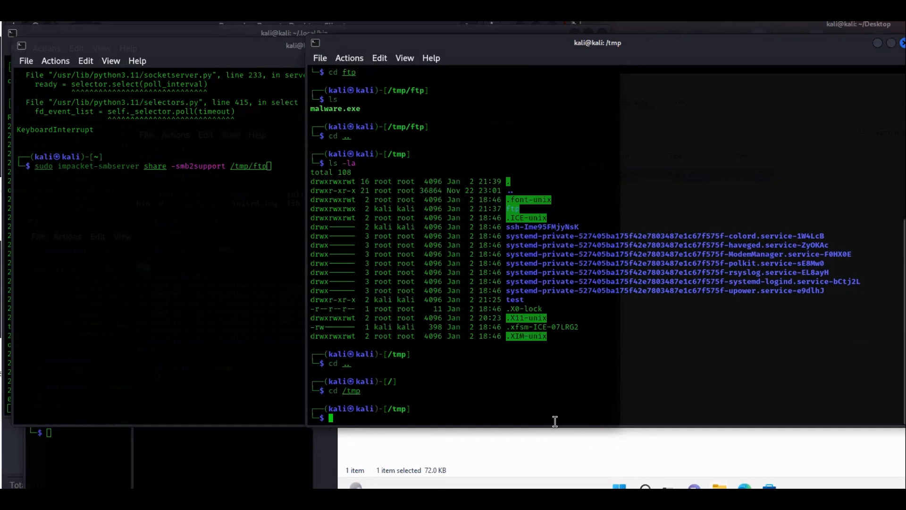
{"action": "type", "text": "cmd"}
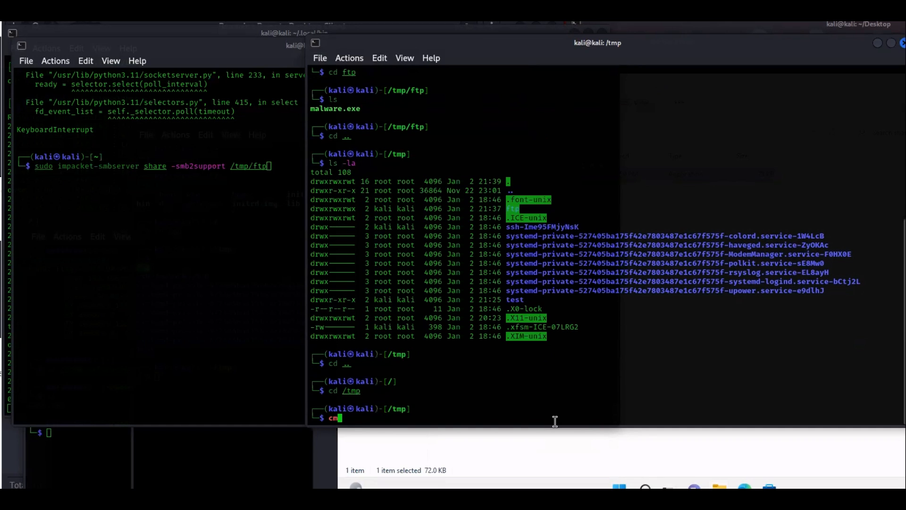
{"action": "type", "text": "hmod 777 ftp"}
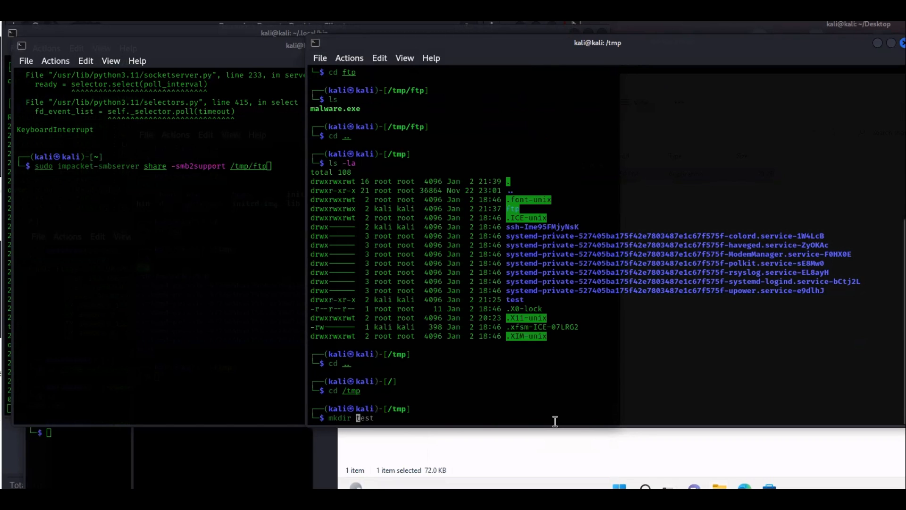
{"action": "type", "text": "sm"}
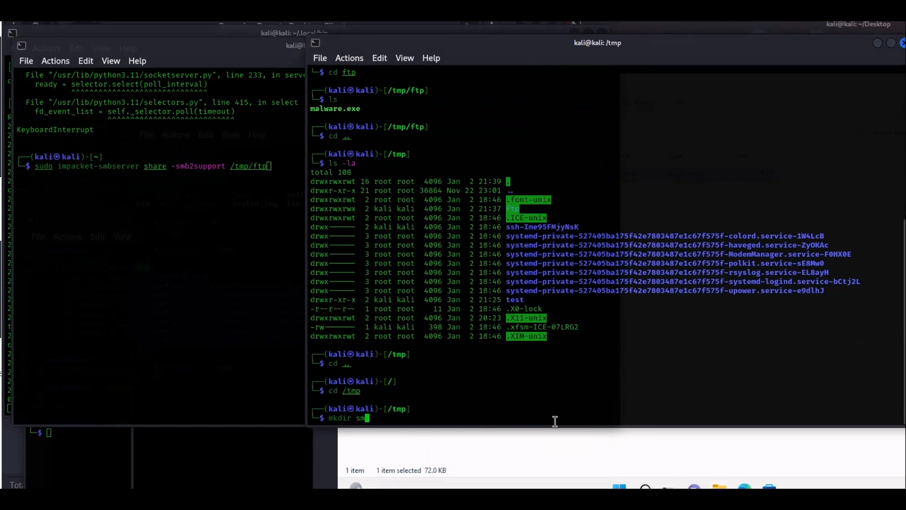
{"action": "type", "text": "b"}
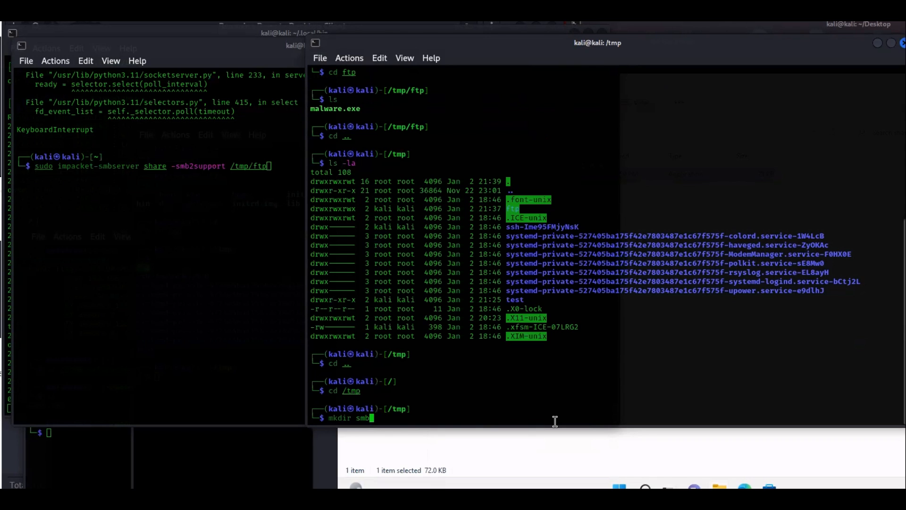
{"action": "type", "text": "f"}
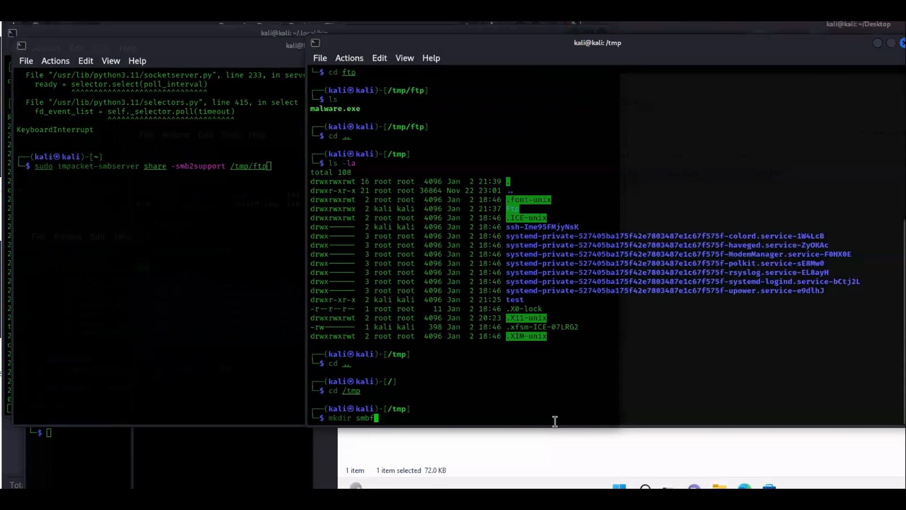
{"action": "type", "text": "older"}
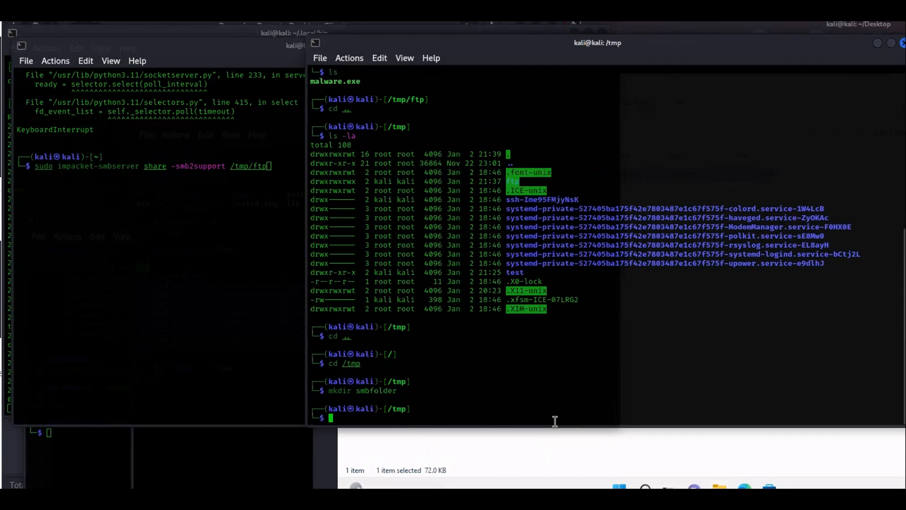
{"action": "type", "text": "chmod 777 ftp"}
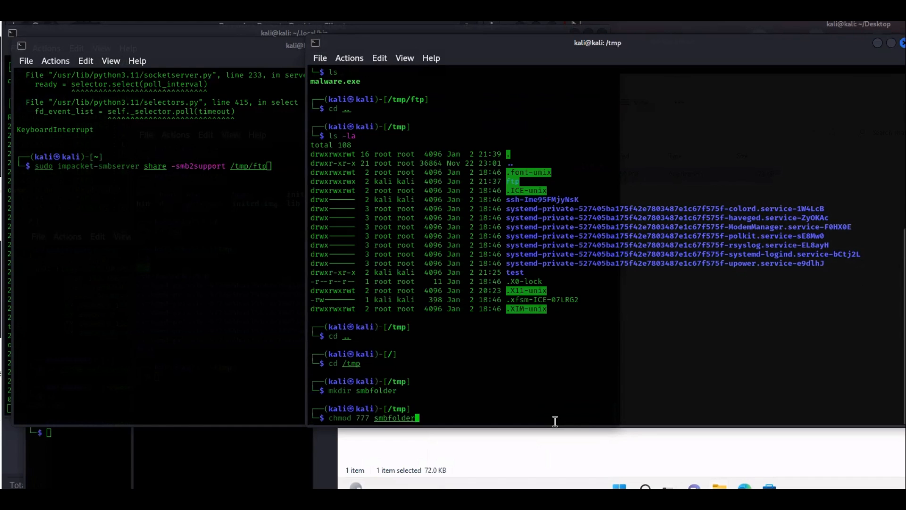
{"action": "key", "text": "Return"}
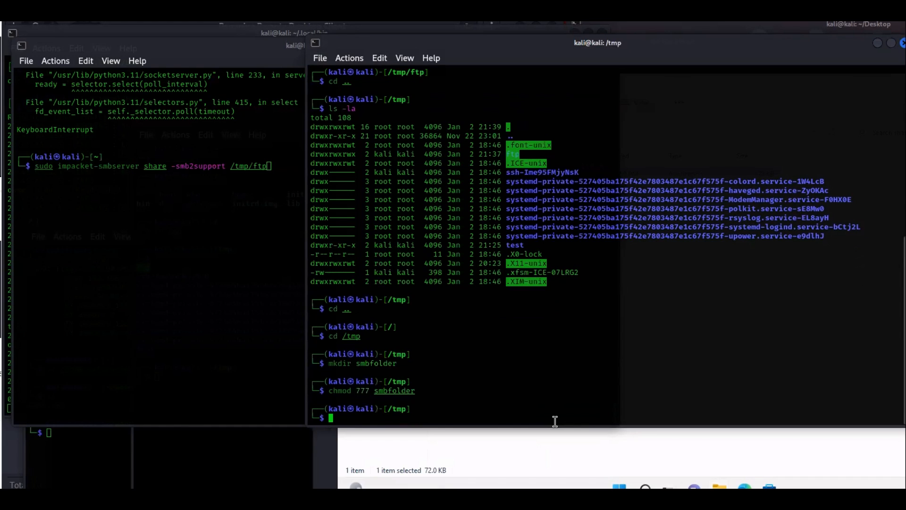
- Move into smbfolder, confirm it is empty, and start a nano command for a new file
{"action": "type", "text": "cd cm"}
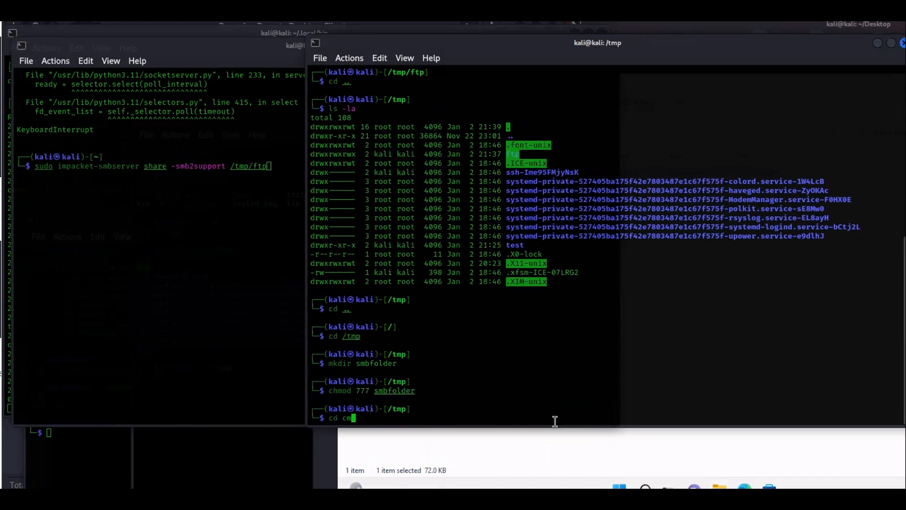
{"action": "type", "text": "smb"}
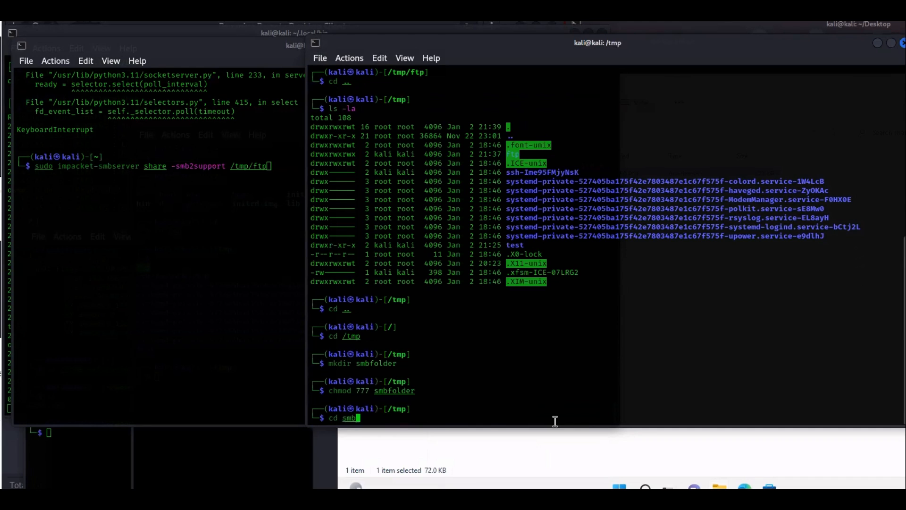
{"action": "key", "text": "Return"}
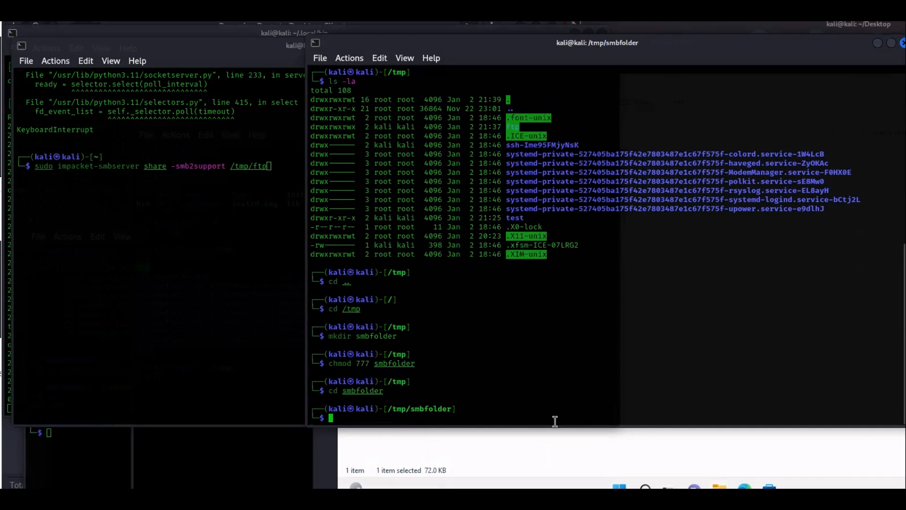
{"action": "type", "text": "ls"}
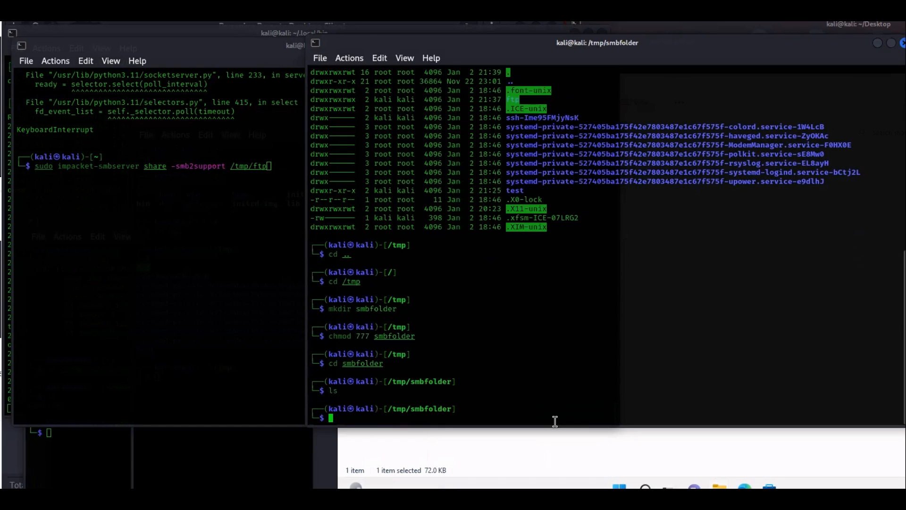
{"action": "type", "text": "nano targets.txt"}
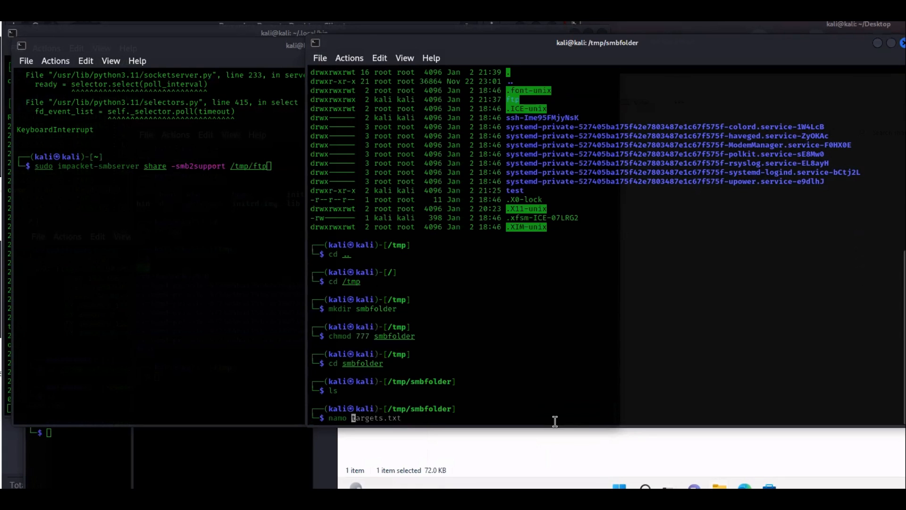
- Write 'this is a test' into test.txt with nano, save it, and list smbfolder to confirm it exists
{"action": "type", "text": "test.txt"}
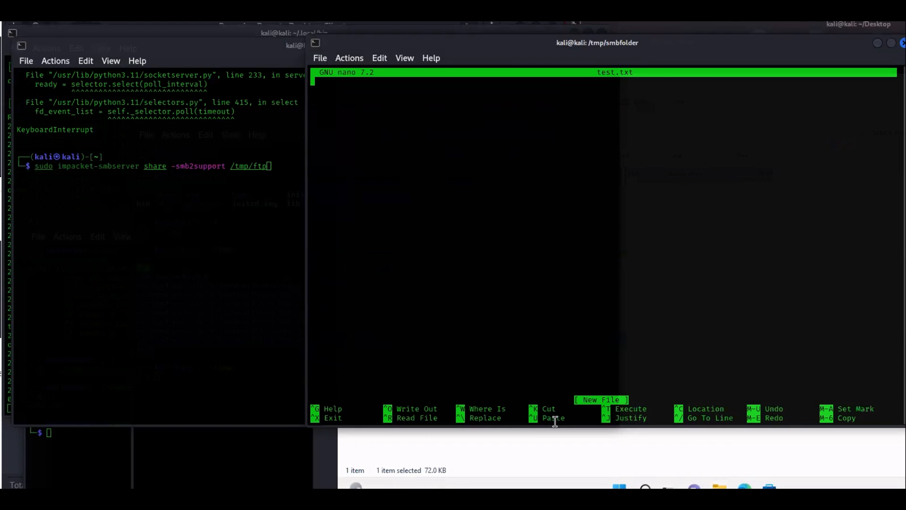
{"action": "type", "text": "test.txt"}
{"action": "type", "text": "this is a test"}
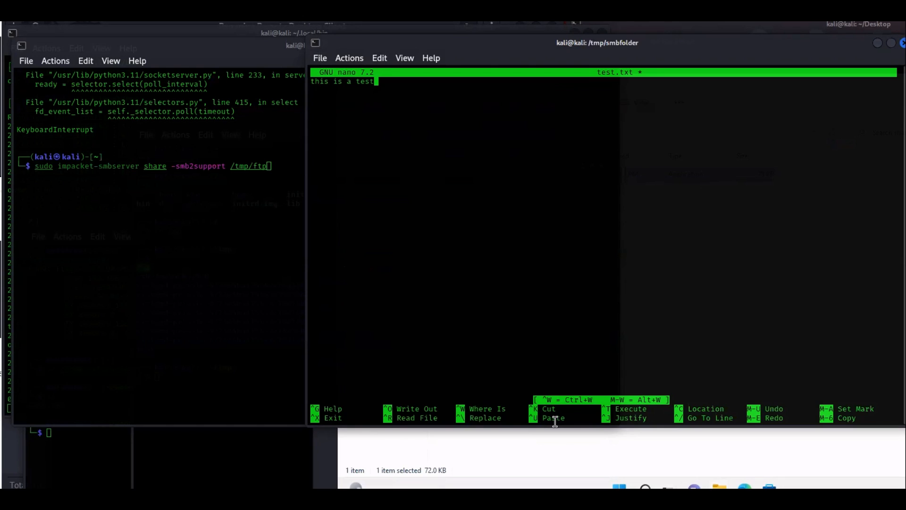
{"action": "key", "text": "ctrl+o"}
{"action": "type", "text": "ls"}
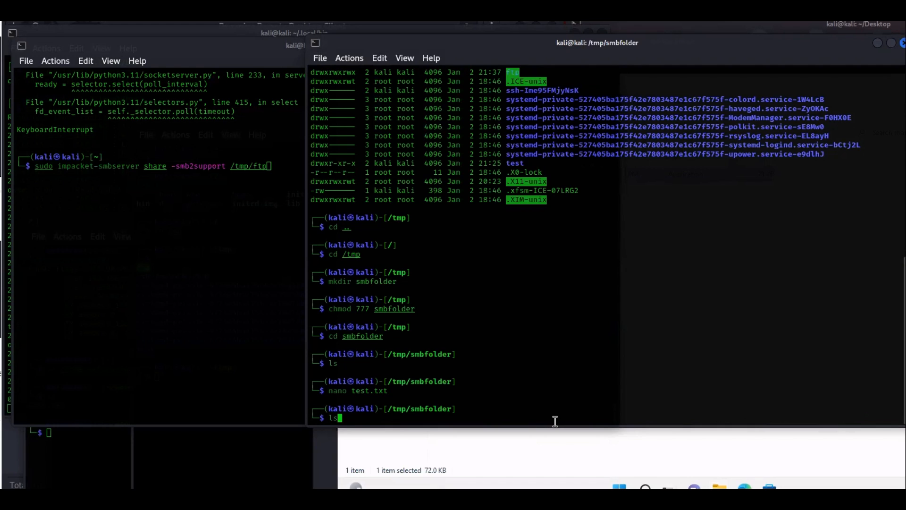
{"action": "key", "text": "Return"}
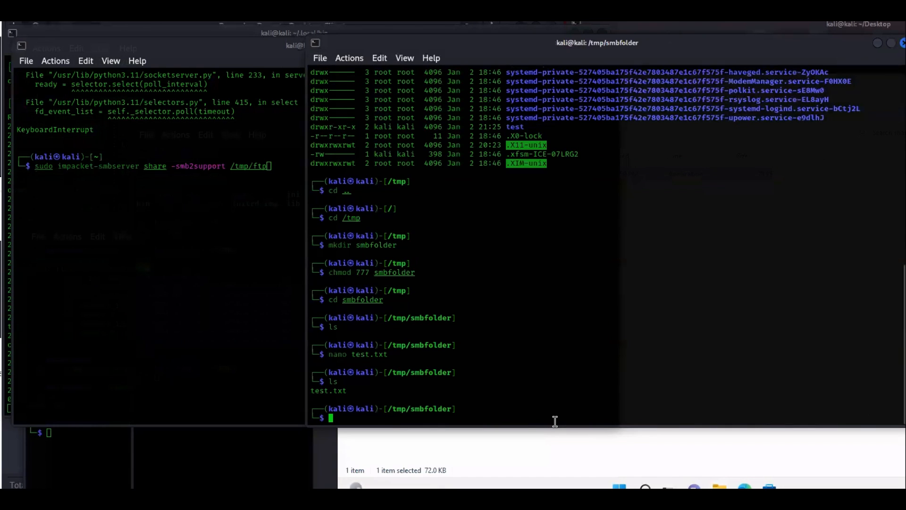
{"action": "mouse_move", "coordinate": [516, 432]}
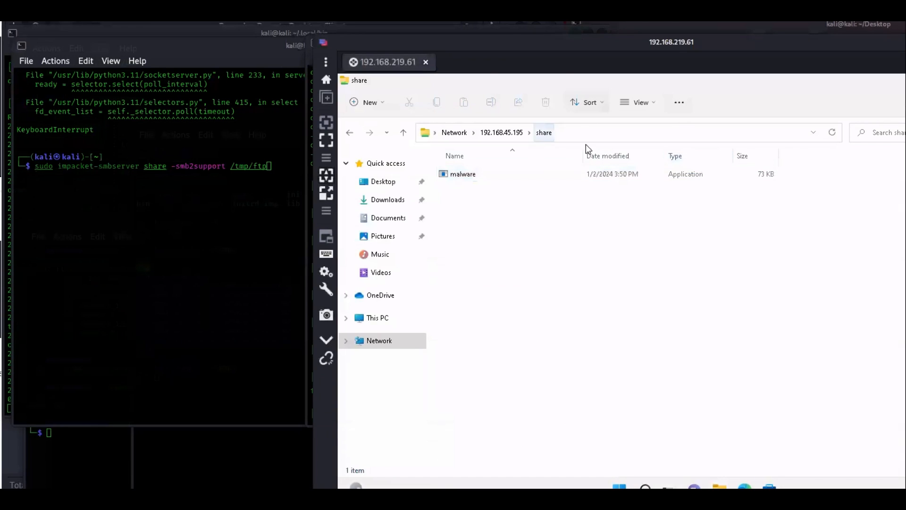
{"action": "mouse_move", "coordinate": [559, 137]}
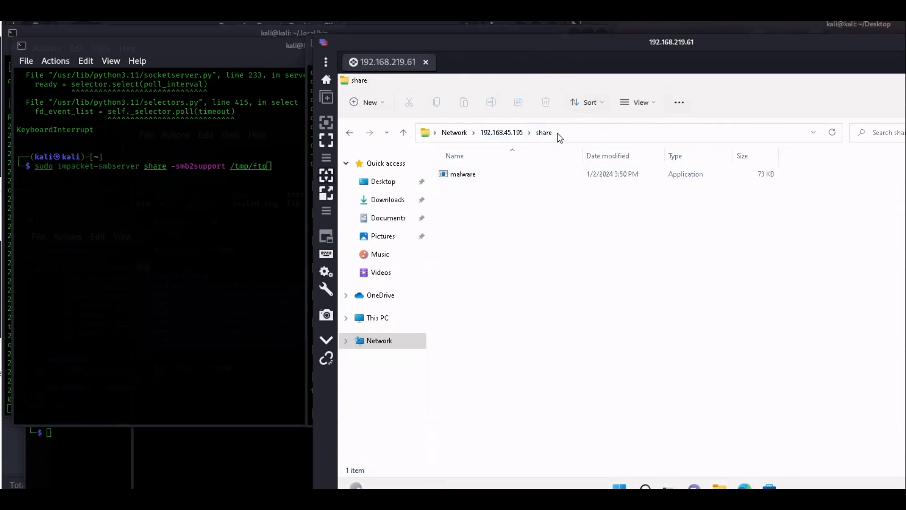
- Return File Explorer to the Network view and begin a new \\ address
{"action": "left_click", "coordinate": [380, 341]}
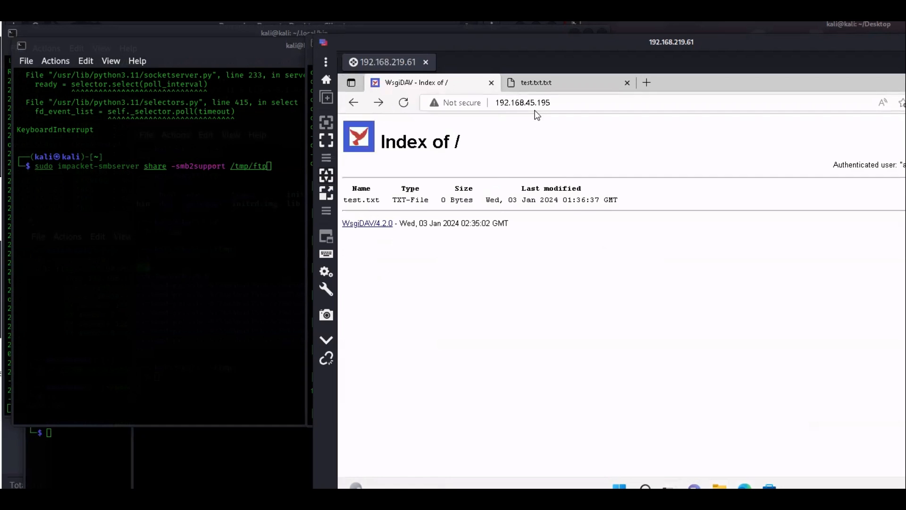
{"action": "right_click", "coordinate": [523, 102]}
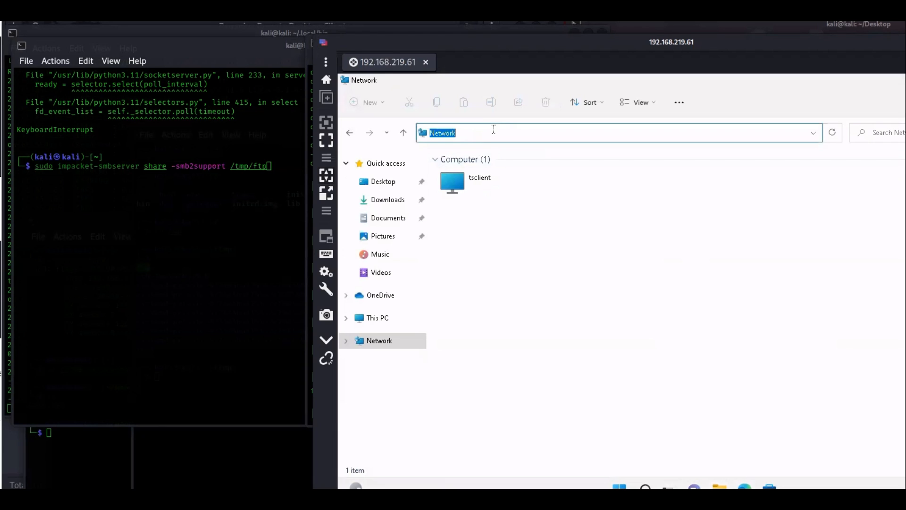
{"action": "type", "text": "\\\\192.168.45.195"}
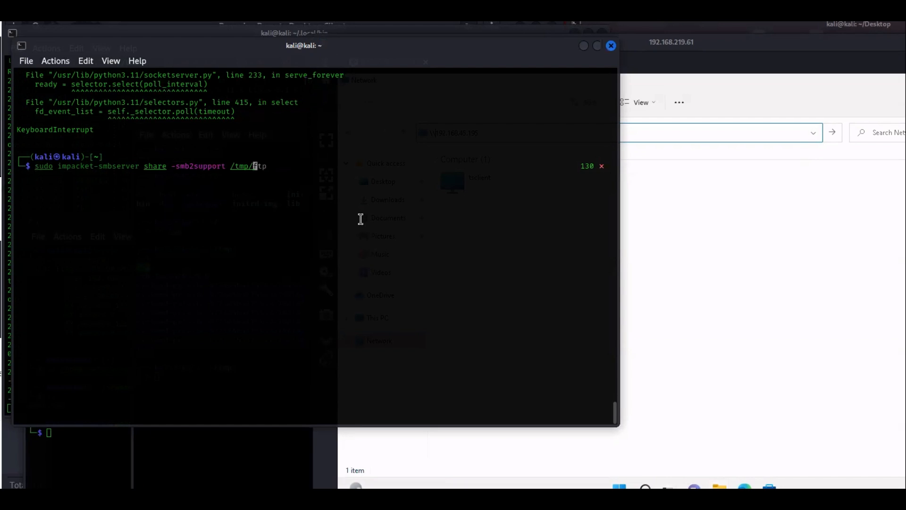
{"action": "mouse_move", "coordinate": [307, 197]}
{"action": "type", "text": "smbshare"}
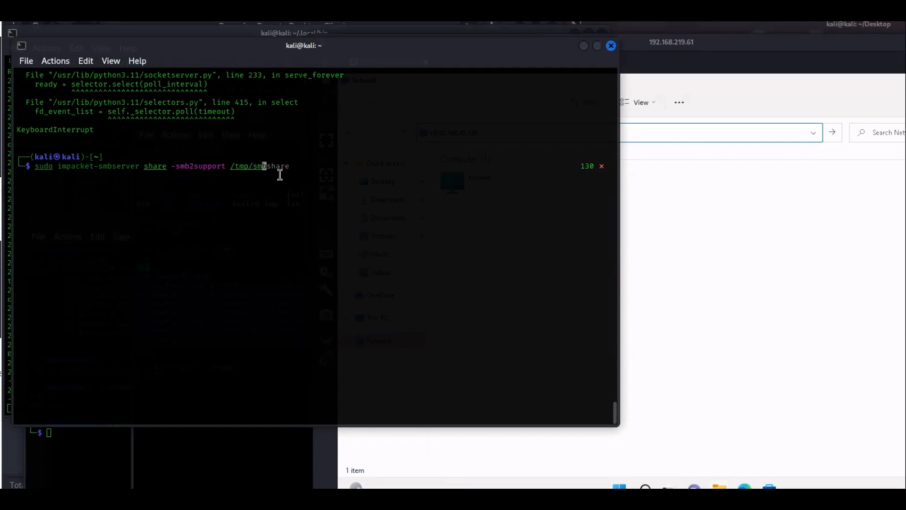
- Change the served path to /tmp/smbfolder and run the impacket-smbserver command
{"action": "type", "text": "folder"}
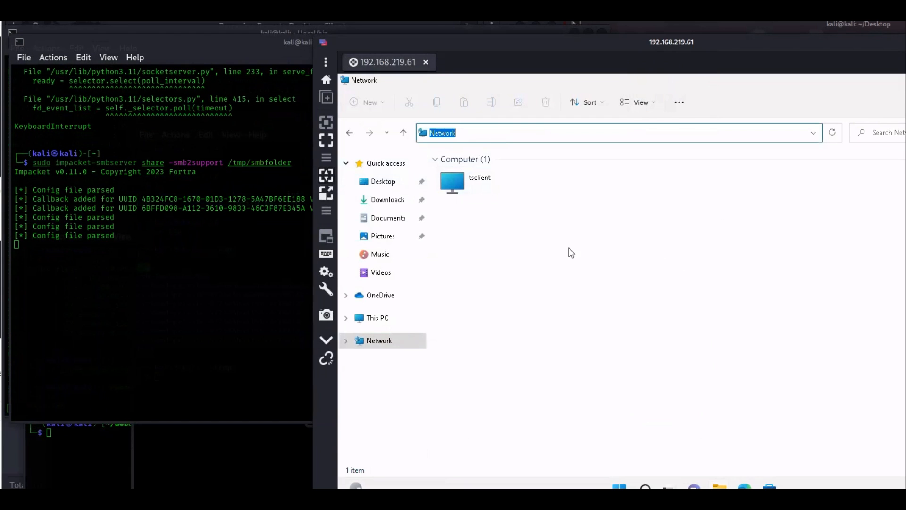
- Browse to \\192.168.45.195 in File Explorer and select the Kali host's share folder
{"action": "type", "text": "http://192.168.45.195/"}
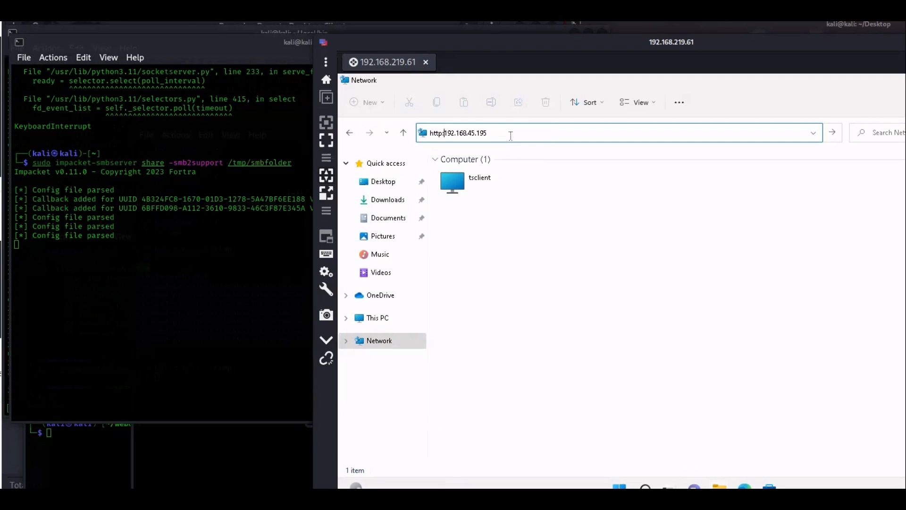
{"action": "type", "text": "\\\\192.168.45.195"}
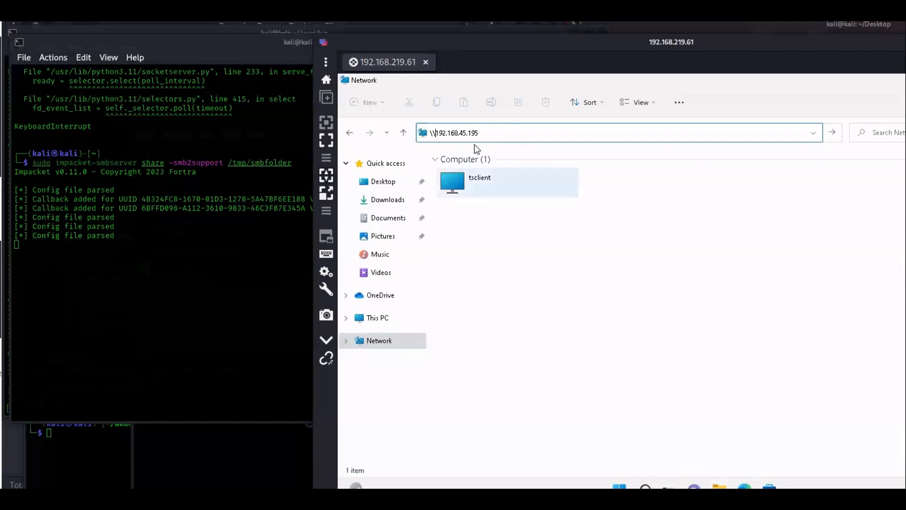
{"action": "left_click", "coordinate": [480, 132]}
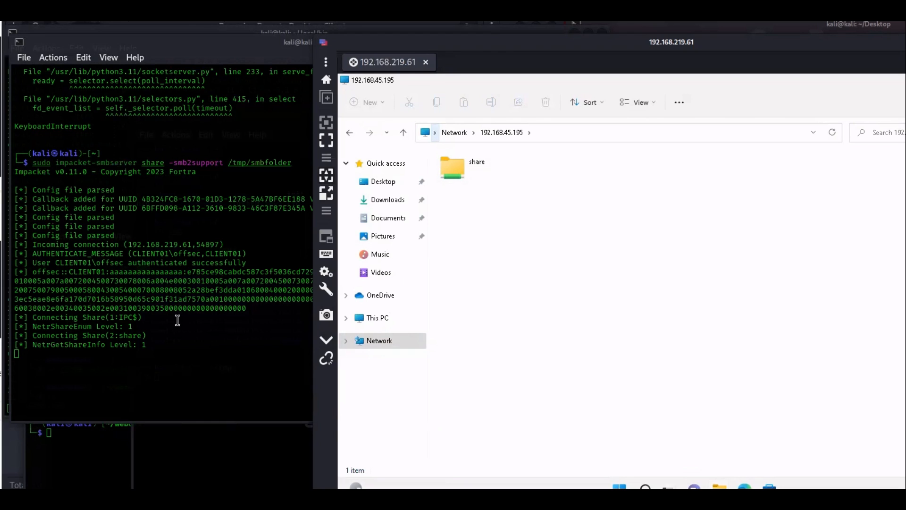
{"action": "mouse_move", "coordinate": [247, 308]}
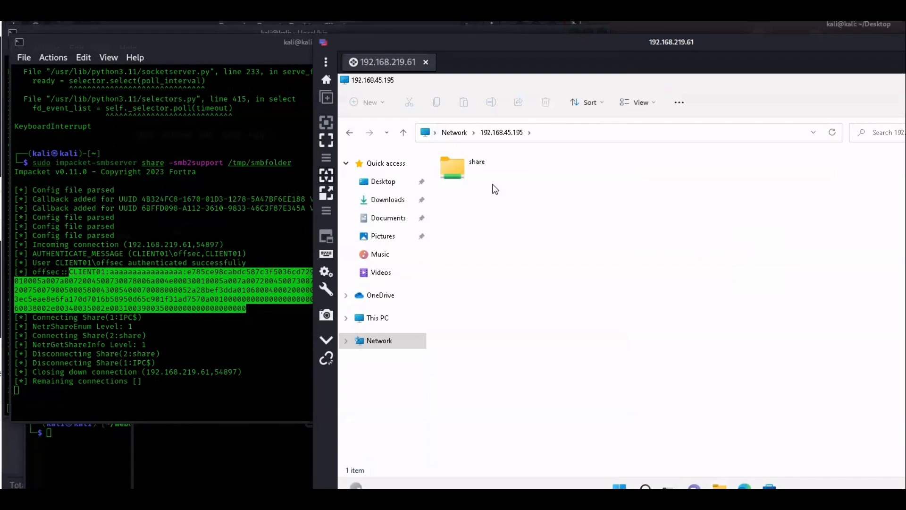
{"action": "left_click", "coordinate": [476, 168]}
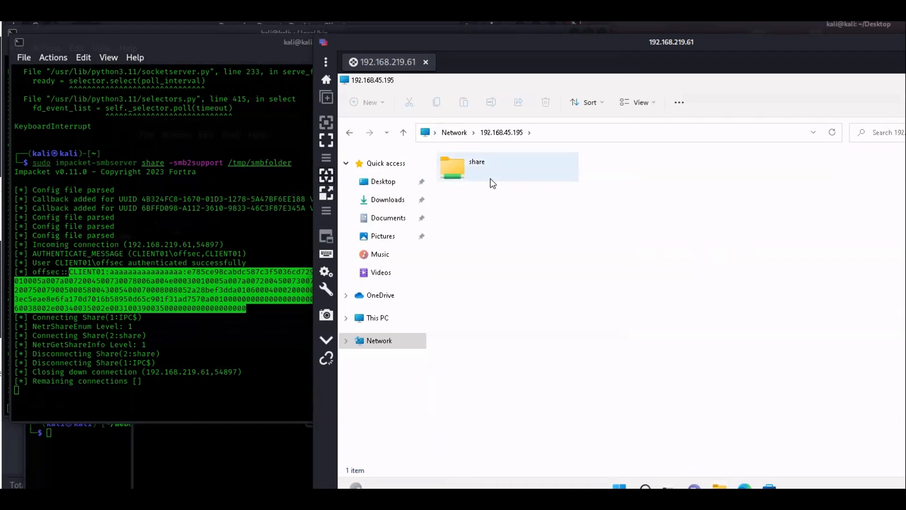
{"action": "mouse_move", "coordinate": [485, 175]}
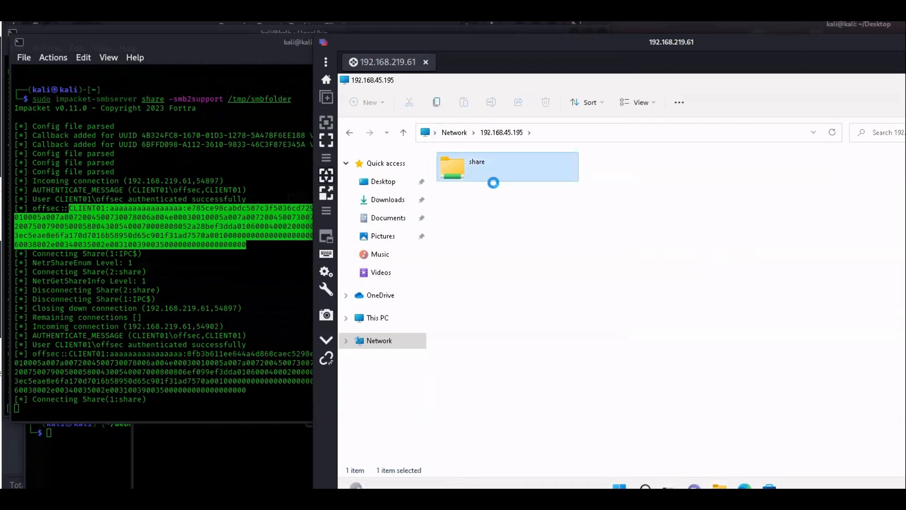
- In Windows Explorer, copy test.txt and malware from the Desktop into the Kali share folder
{"action": "double_click", "coordinate": [476, 166]}
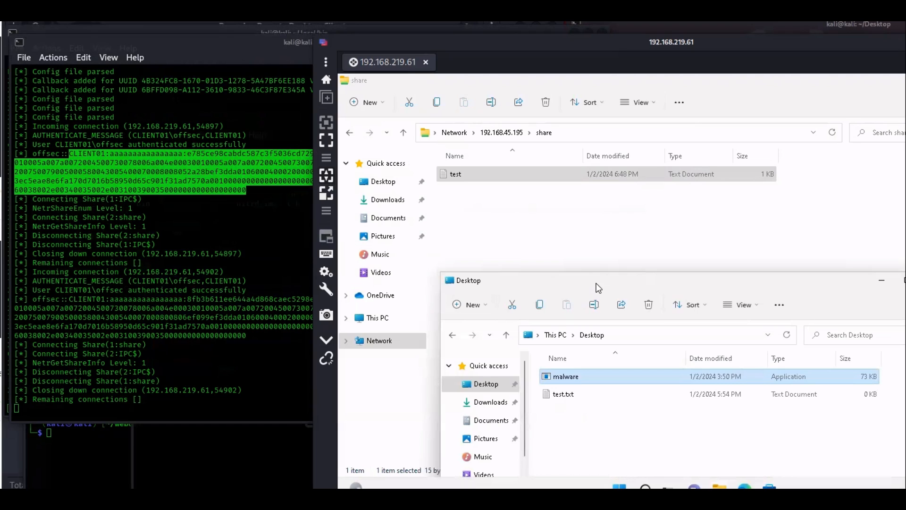
{"action": "mouse_move", "coordinate": [593, 318]}
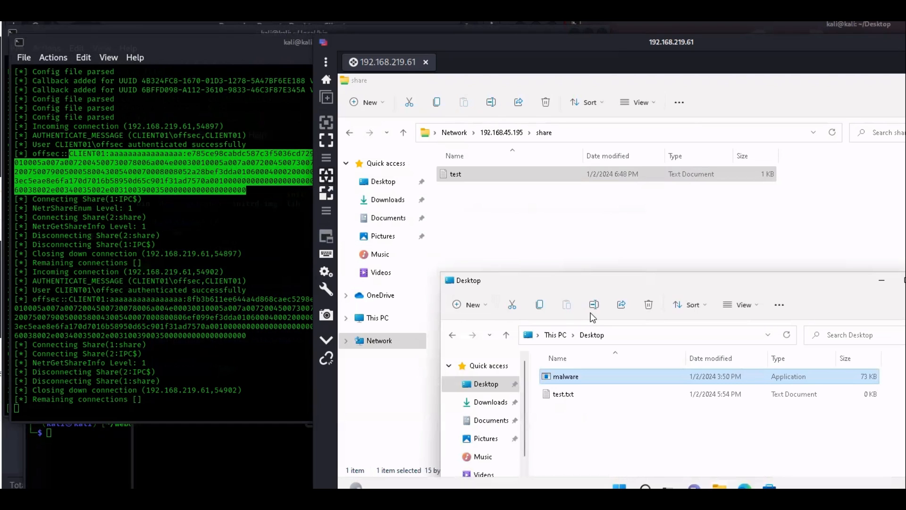
{"action": "left_click", "coordinate": [566, 377]}
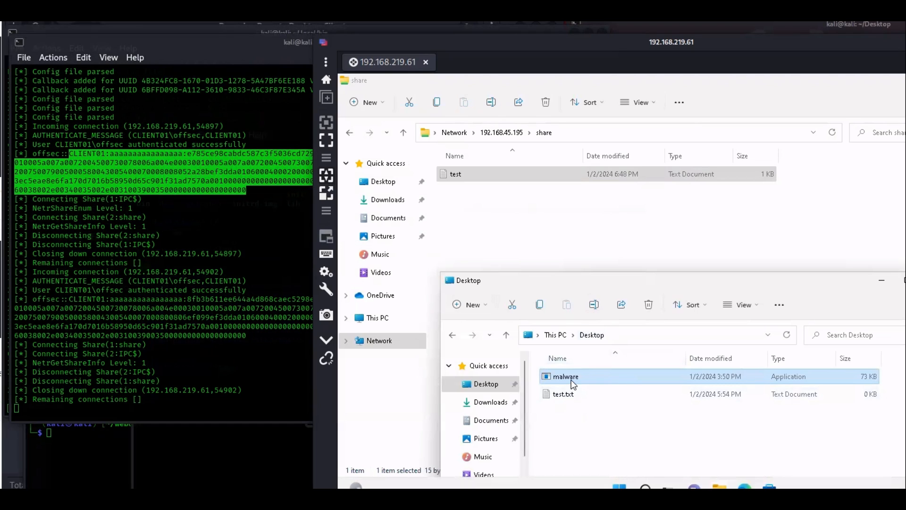
{"action": "mouse_move", "coordinate": [565, 377]}
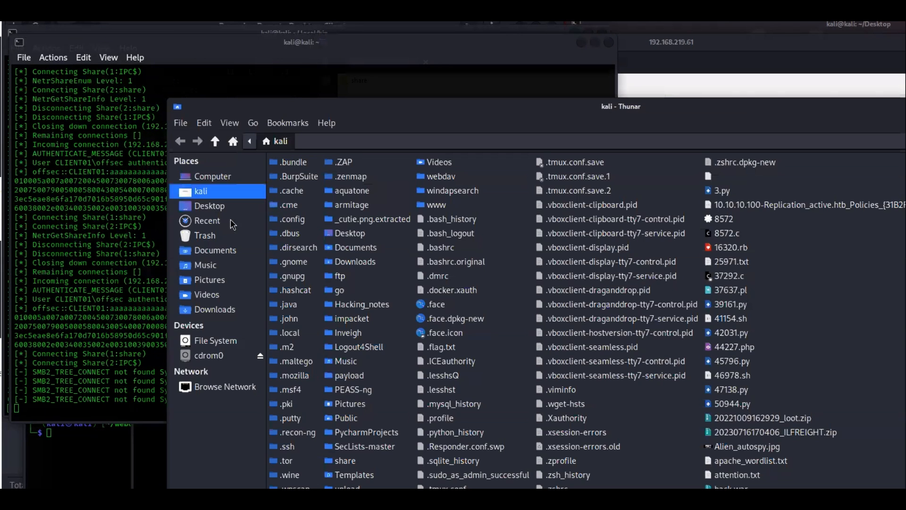
- Browse to /tmp/smbfolder showing malware.exe and test.txt, with the Windows share visible alongside
{"action": "left_click", "coordinate": [215, 340]}
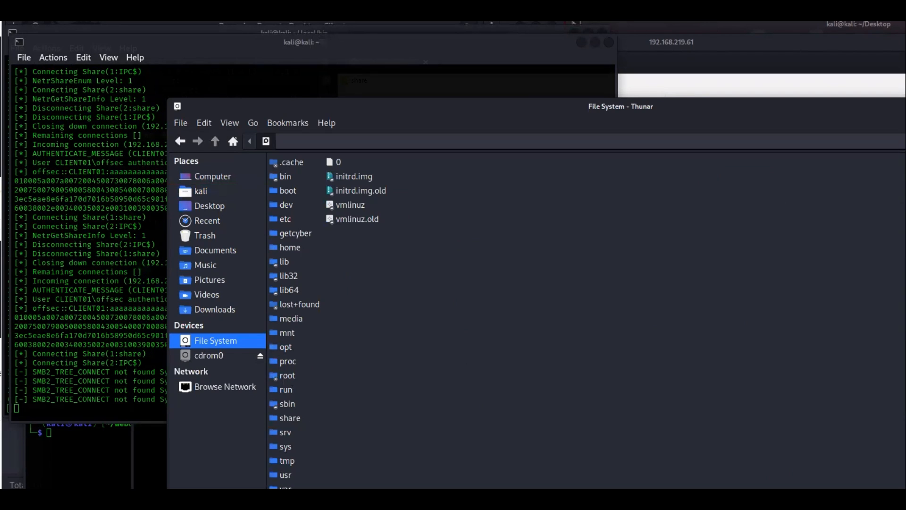
{"action": "double_click", "coordinate": [287, 460]}
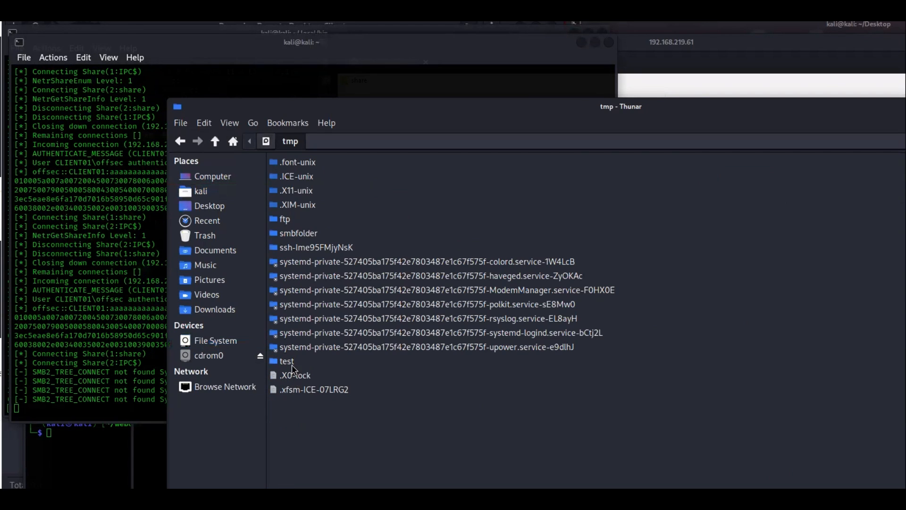
{"action": "double_click", "coordinate": [299, 234]}
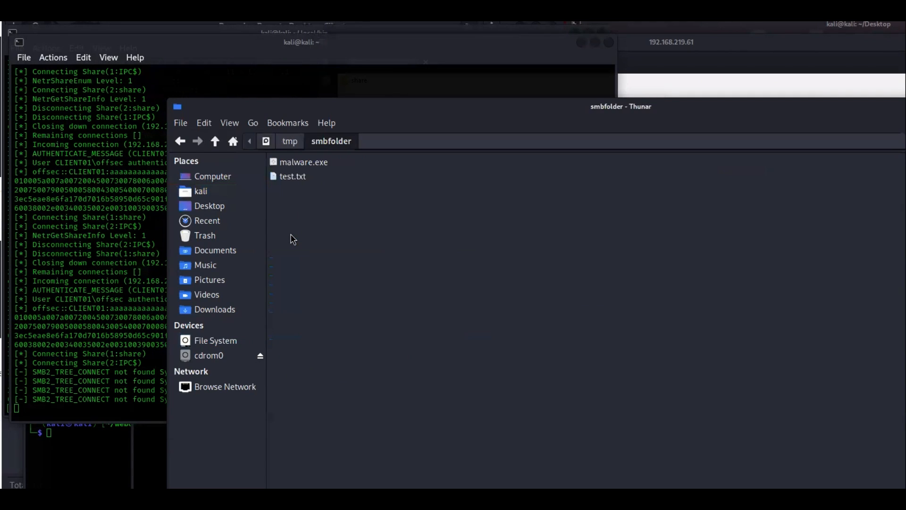
{"action": "left_click", "coordinate": [303, 162]}
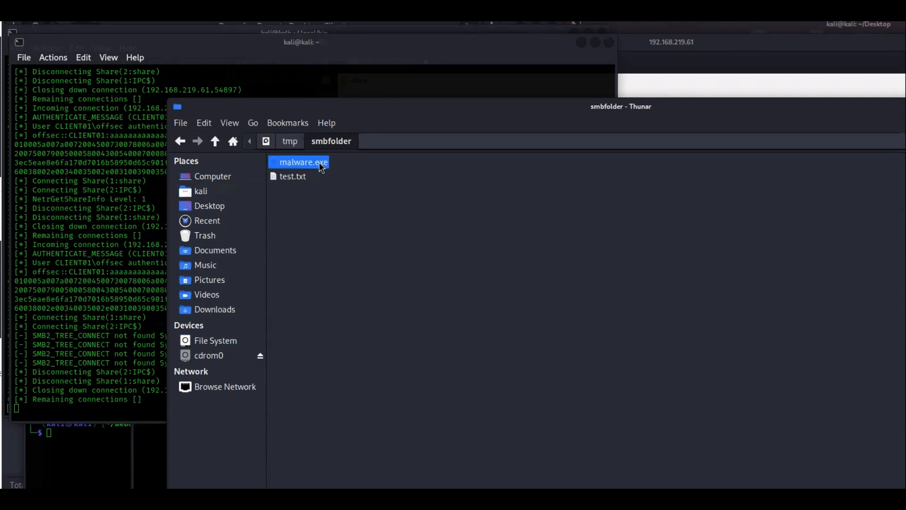
{"action": "mouse_move", "coordinate": [375, 120]}
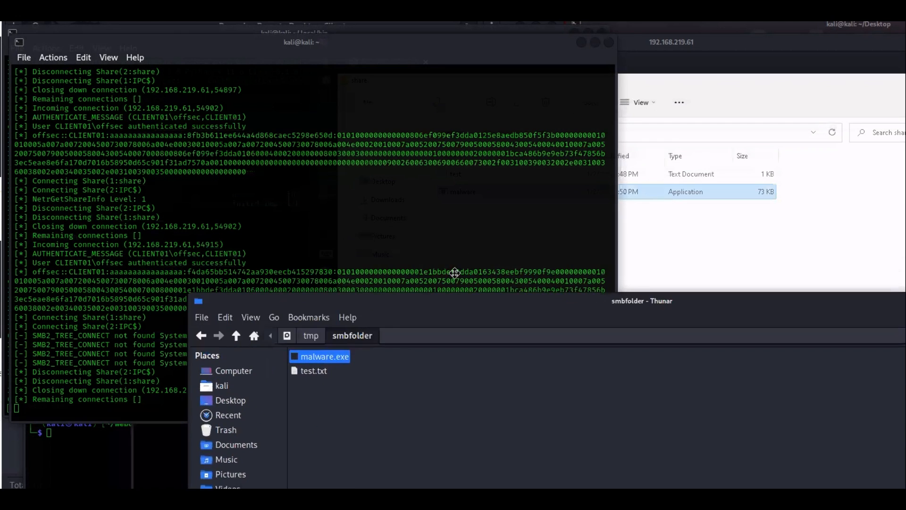
{"action": "left_click_drag", "start_coordinate": [642, 300], "coordinate": [768, 221]}
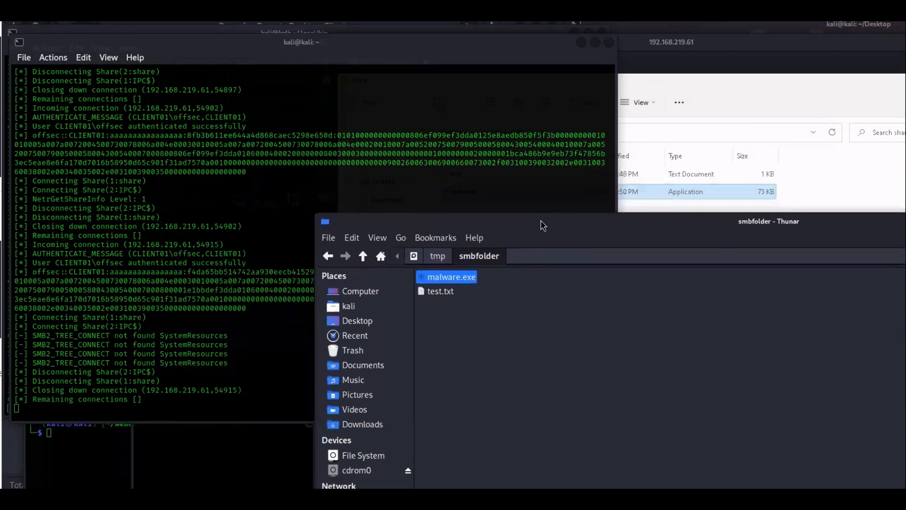
{"action": "mouse_move", "coordinate": [532, 225]}
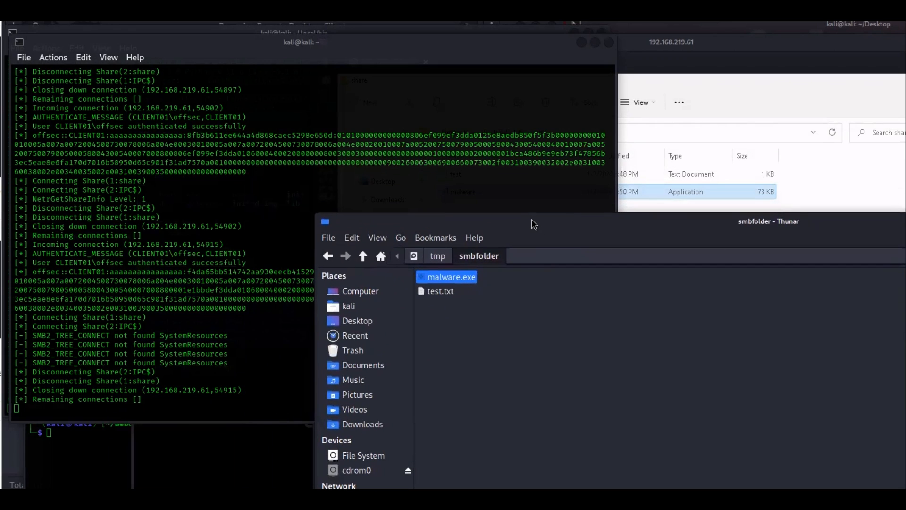